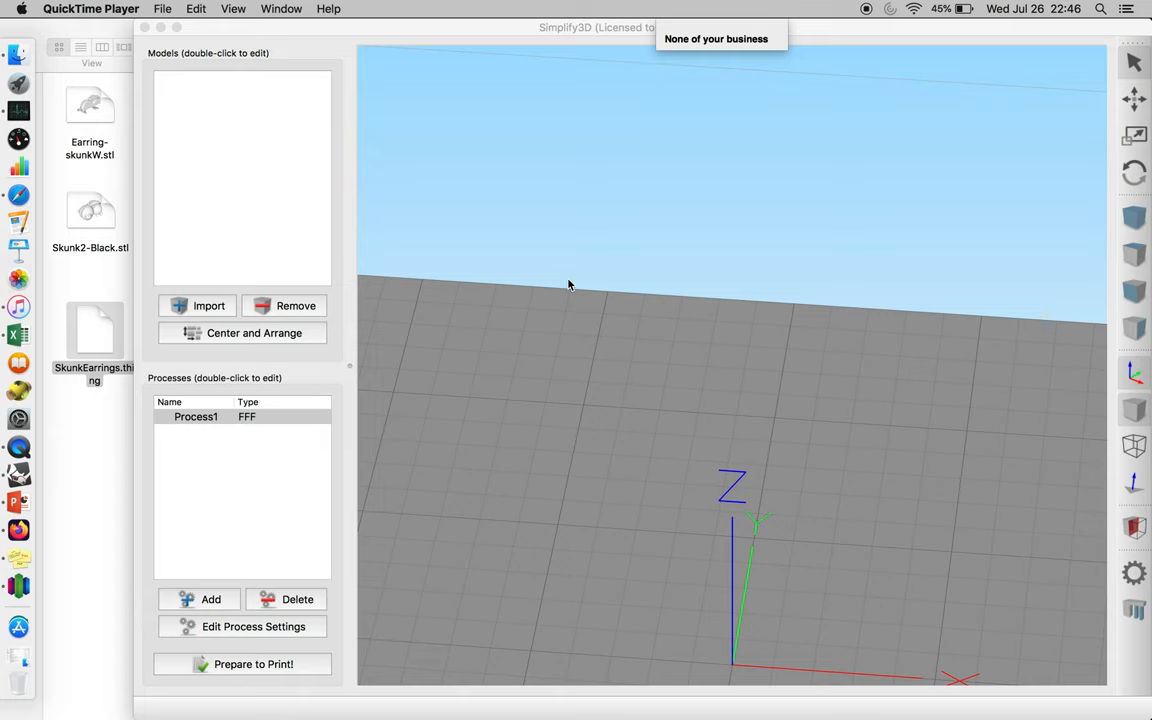
{"action": "mouse_move", "coordinate": [437, 188]}
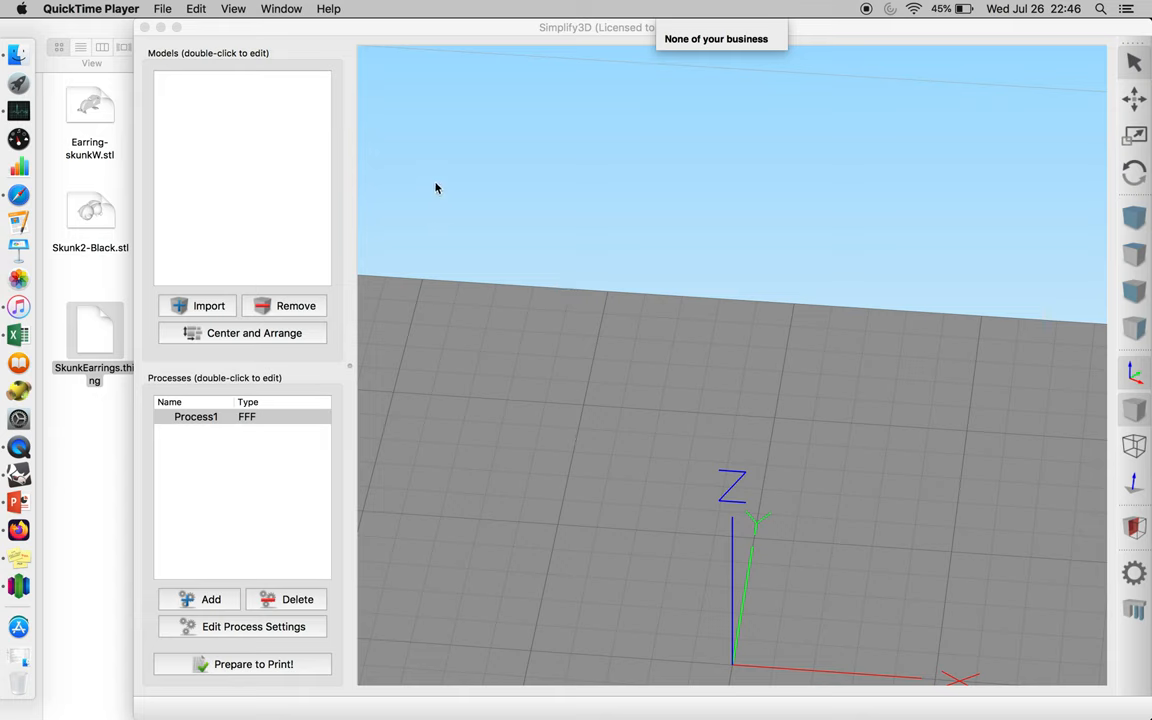
{"action": "mouse_move", "coordinate": [103, 271]}
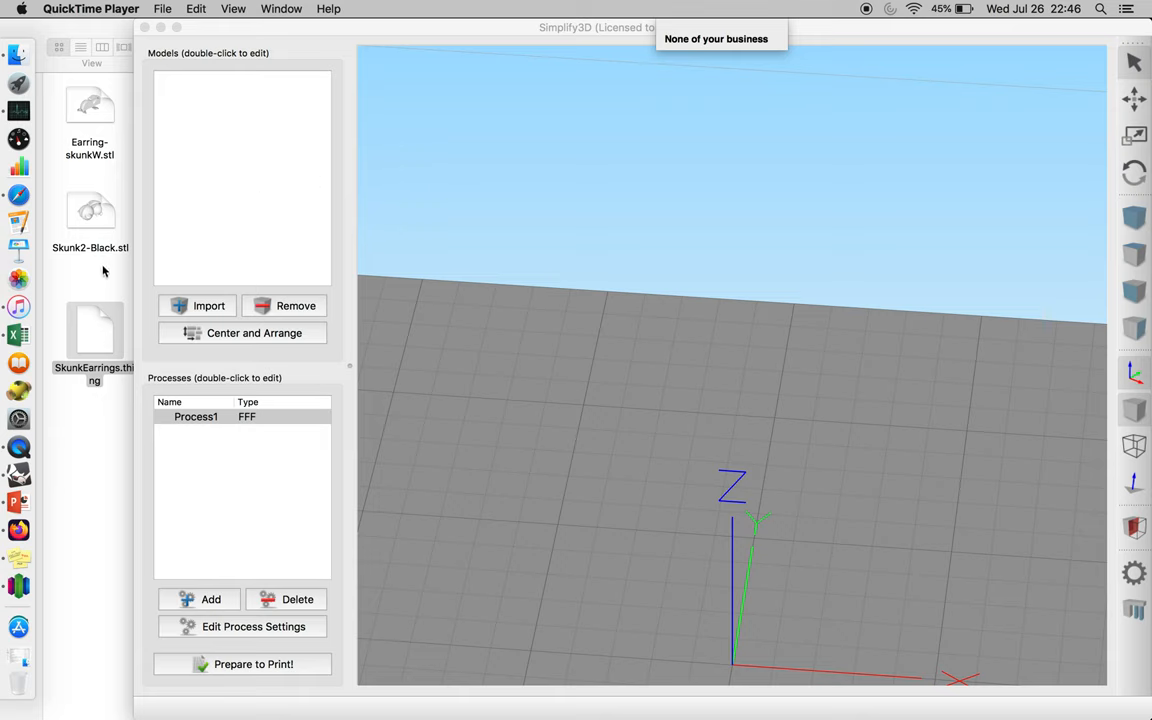
Step: Import the Skunk2-Black.stl model into Simplify3D
{"action": "left_click", "coordinate": [90, 211]}
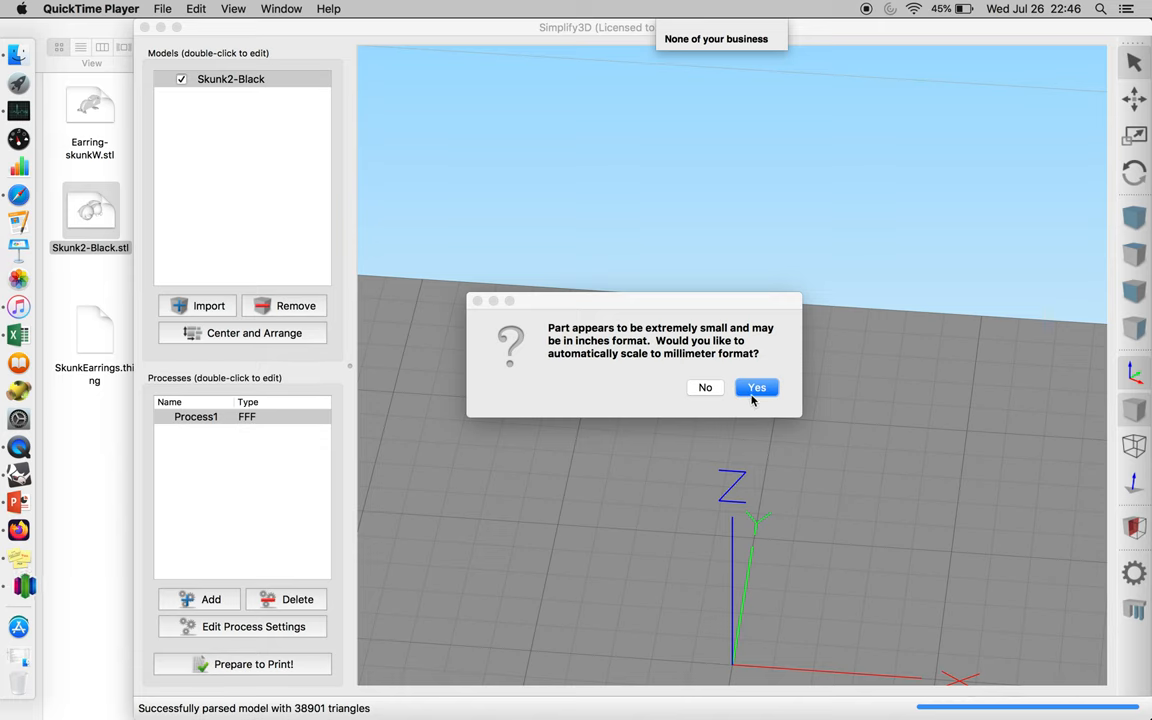
Step: Accept auto-scaling Skunk2-Black from inches to millimetres and open its settings
{"action": "left_click", "coordinate": [756, 387]}
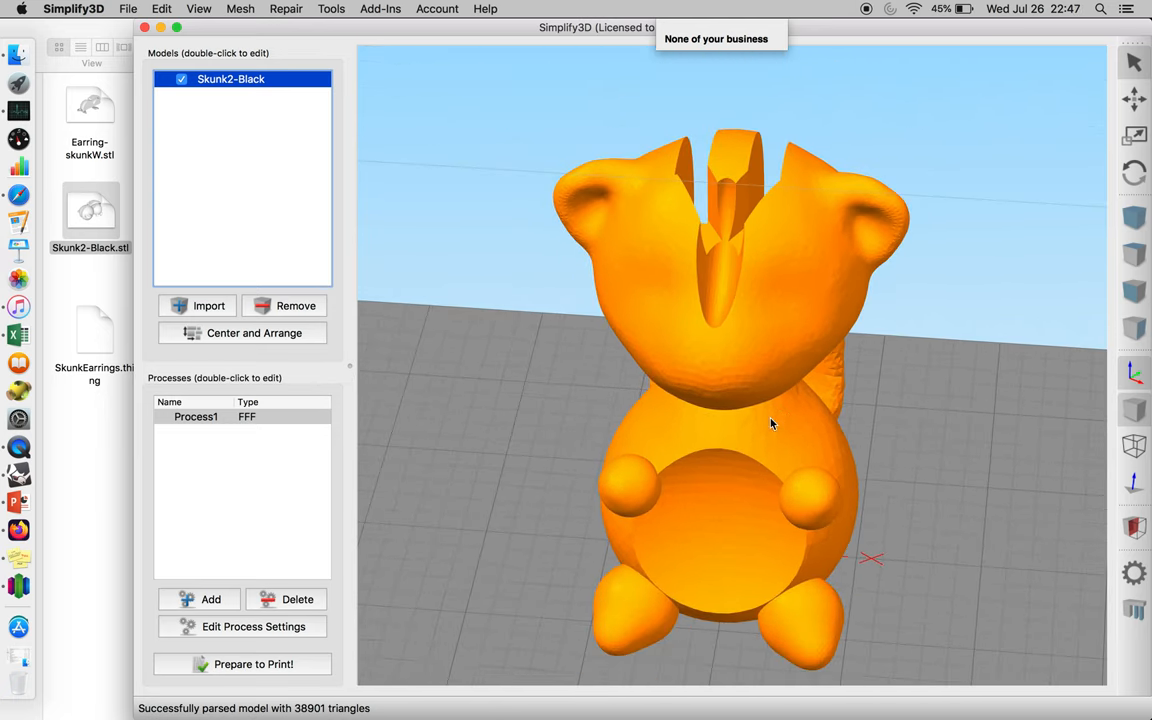
{"action": "mouse_move", "coordinate": [798, 302]}
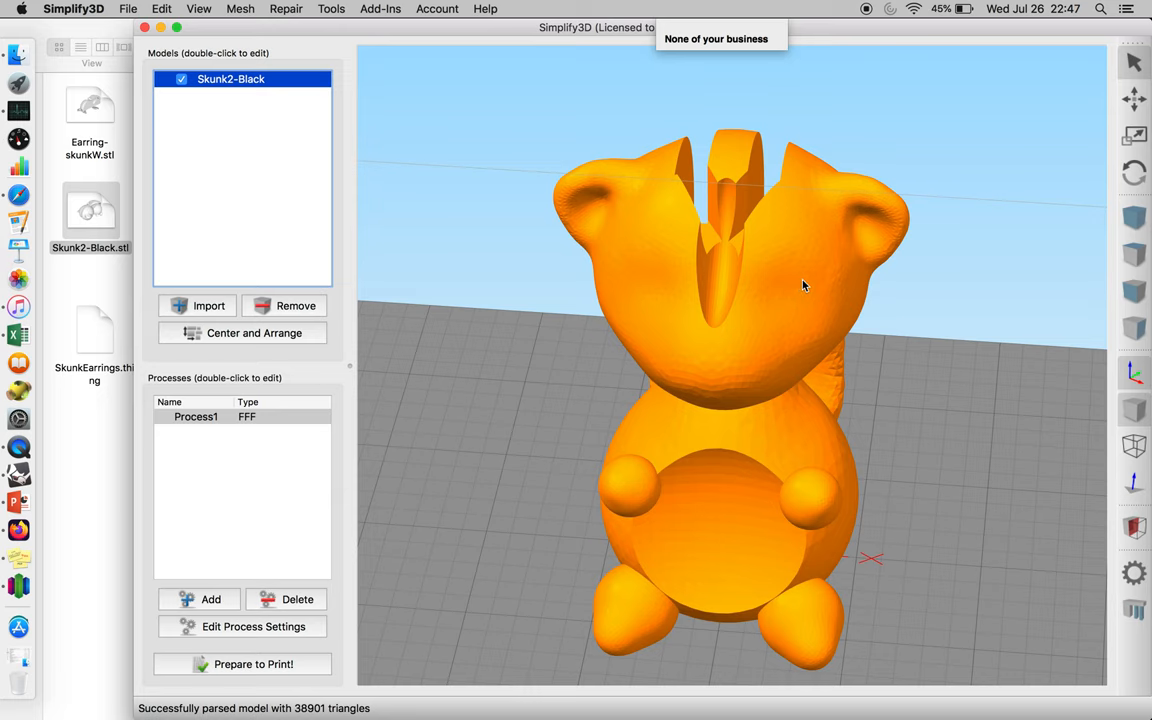
{"action": "left_click", "coordinate": [1134, 134]}
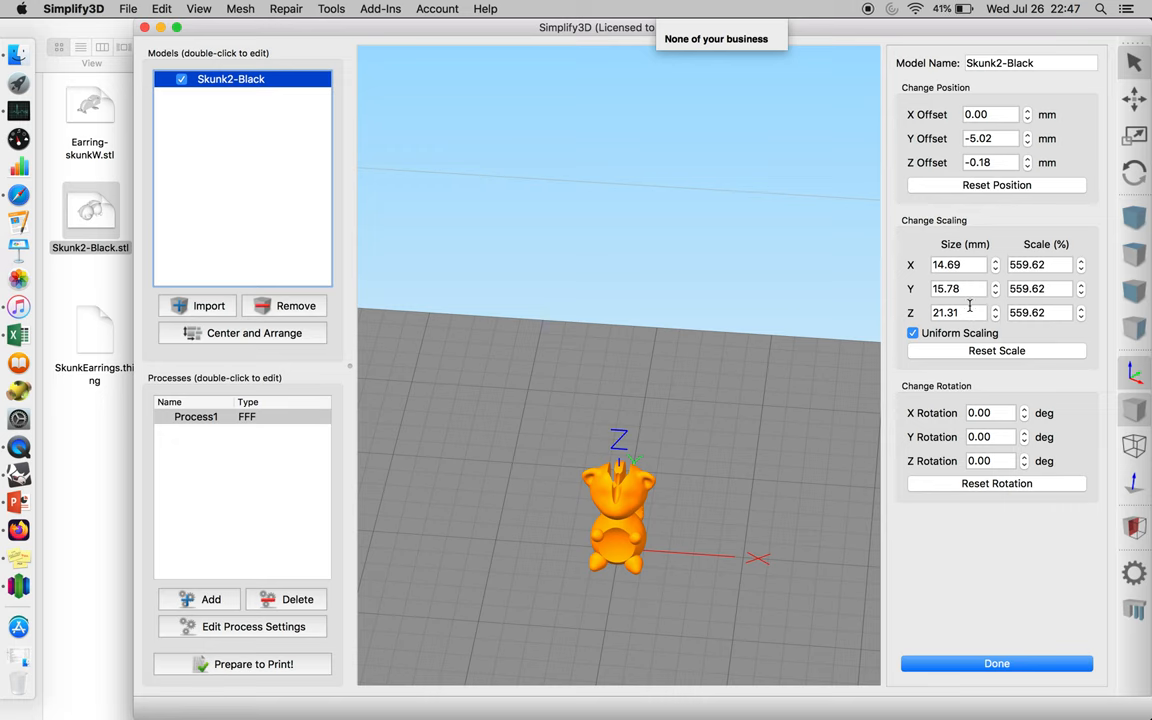
{"action": "mouse_move", "coordinate": [994, 312]}
{"action": "type", "text": "16.3"}
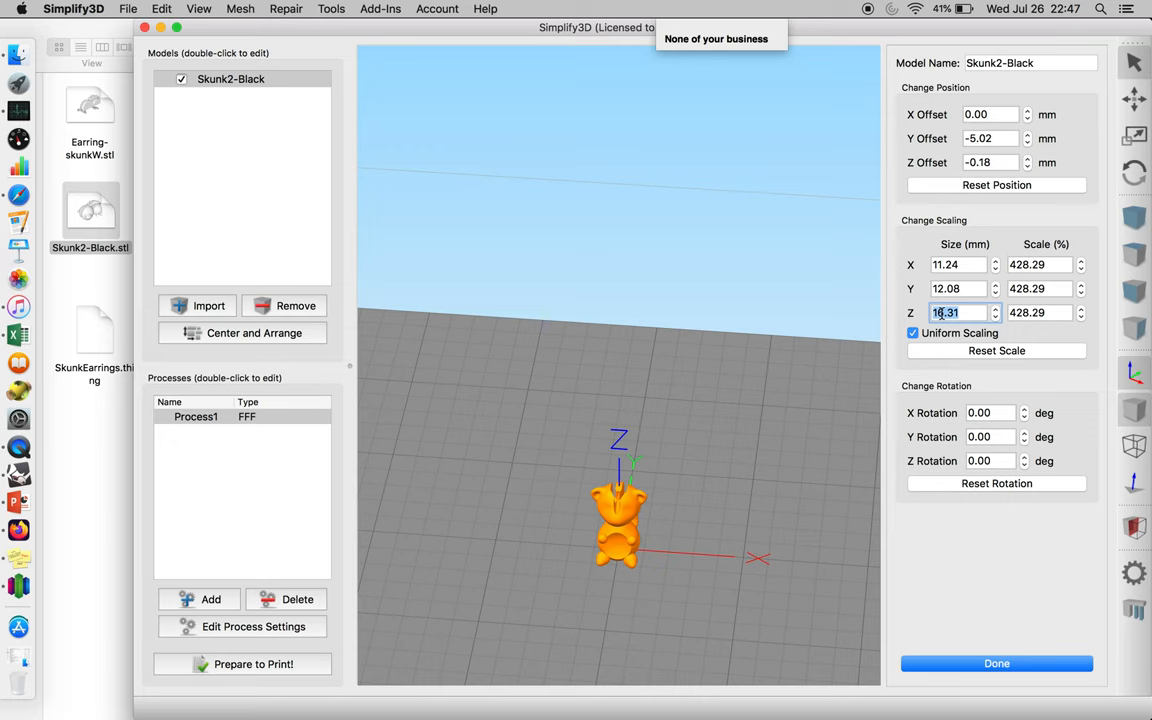
Step: Set the skunk's Z size to 10 mm with uniform scaling and confirm
{"action": "type", "text": "10.00"}
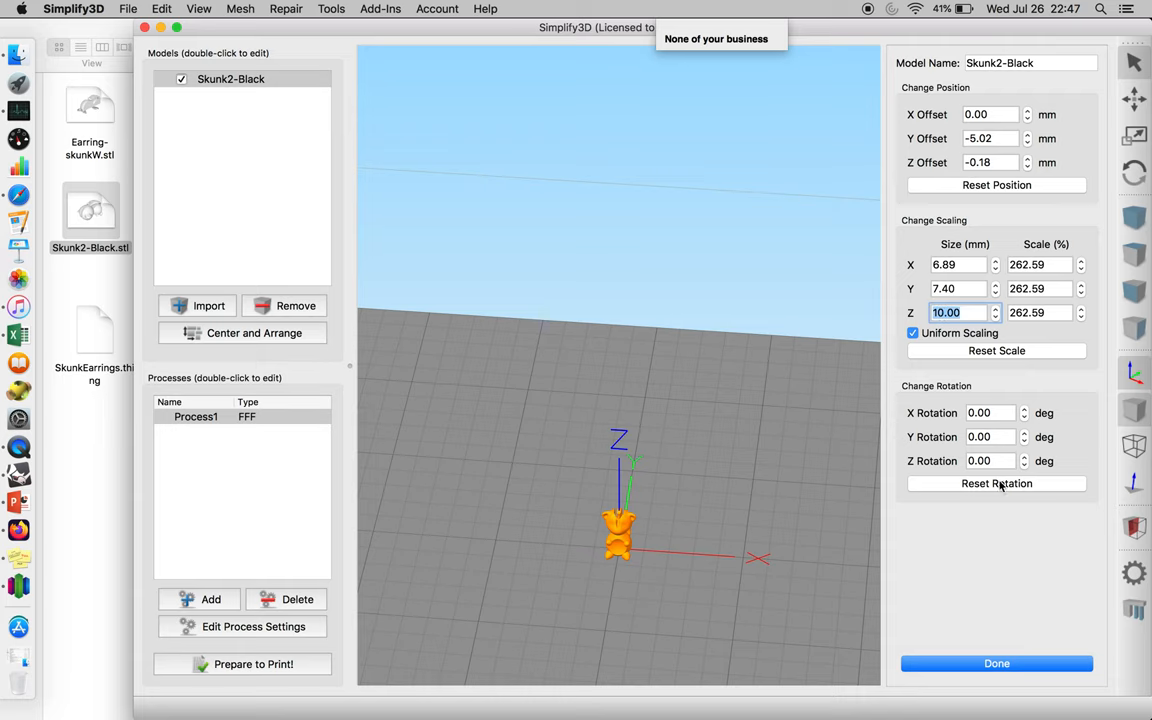
{"action": "left_click", "coordinate": [996, 663]}
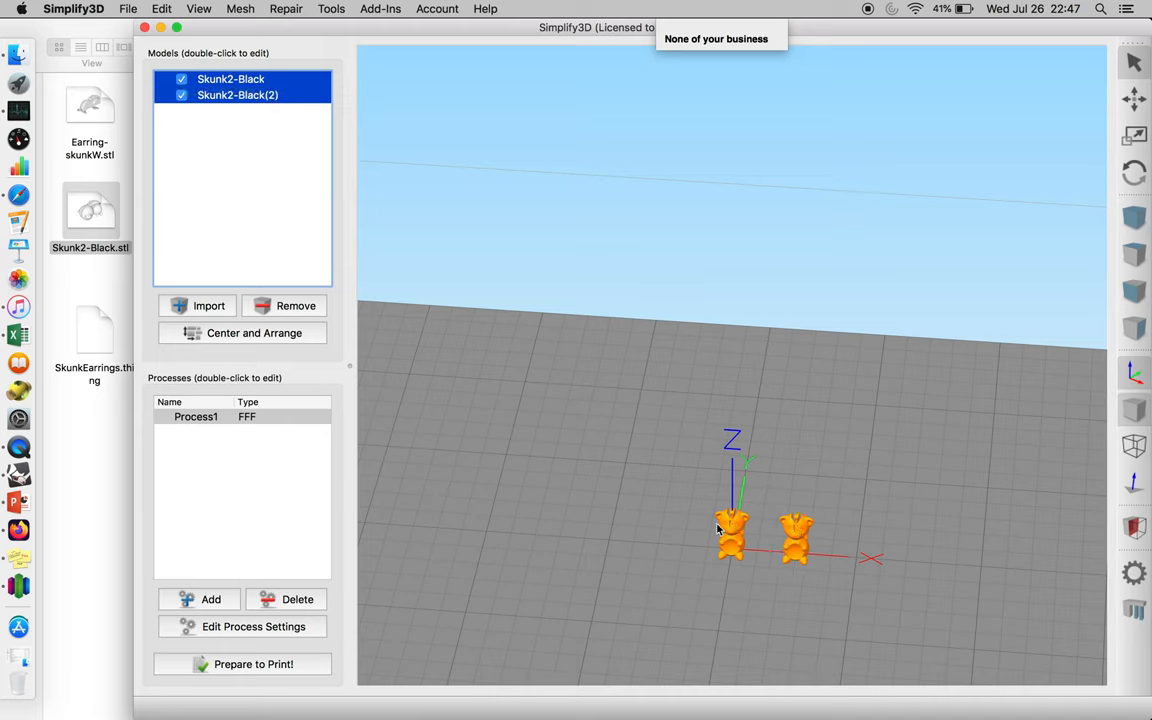
Step: Move one skunk beside the other and center both on the build plate
{"action": "left_click", "coordinate": [1131, 98]}
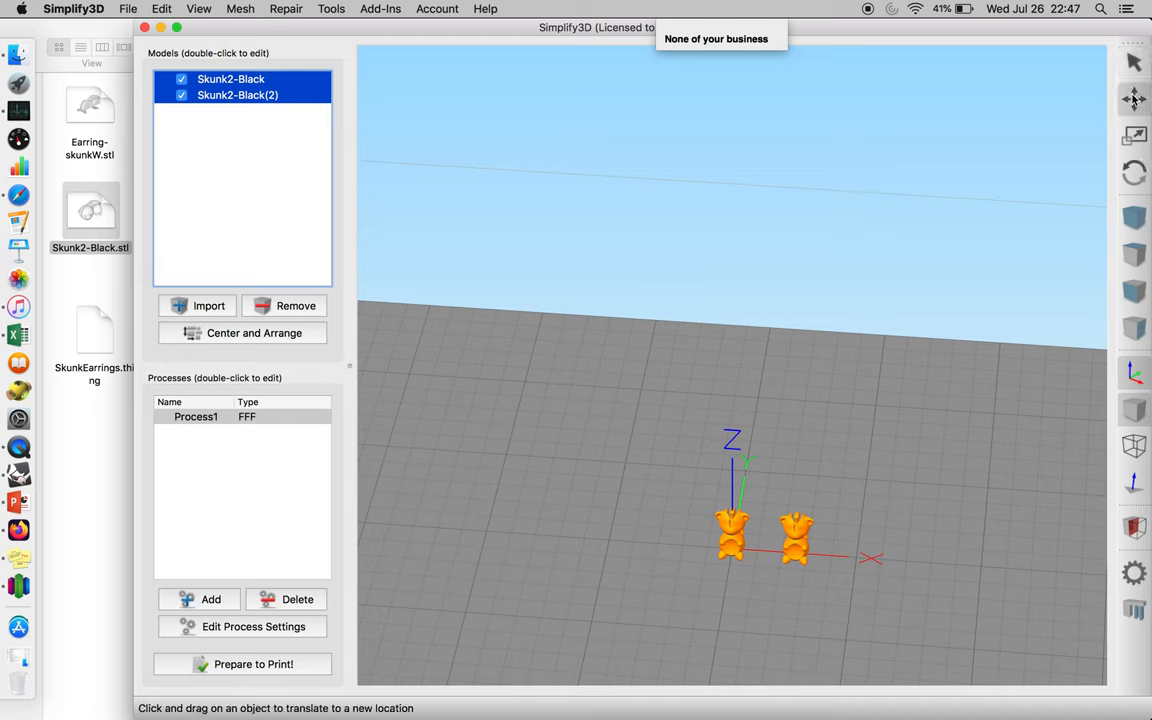
{"action": "left_click_drag", "start_coordinate": [795, 535], "coordinate": [755, 540]}
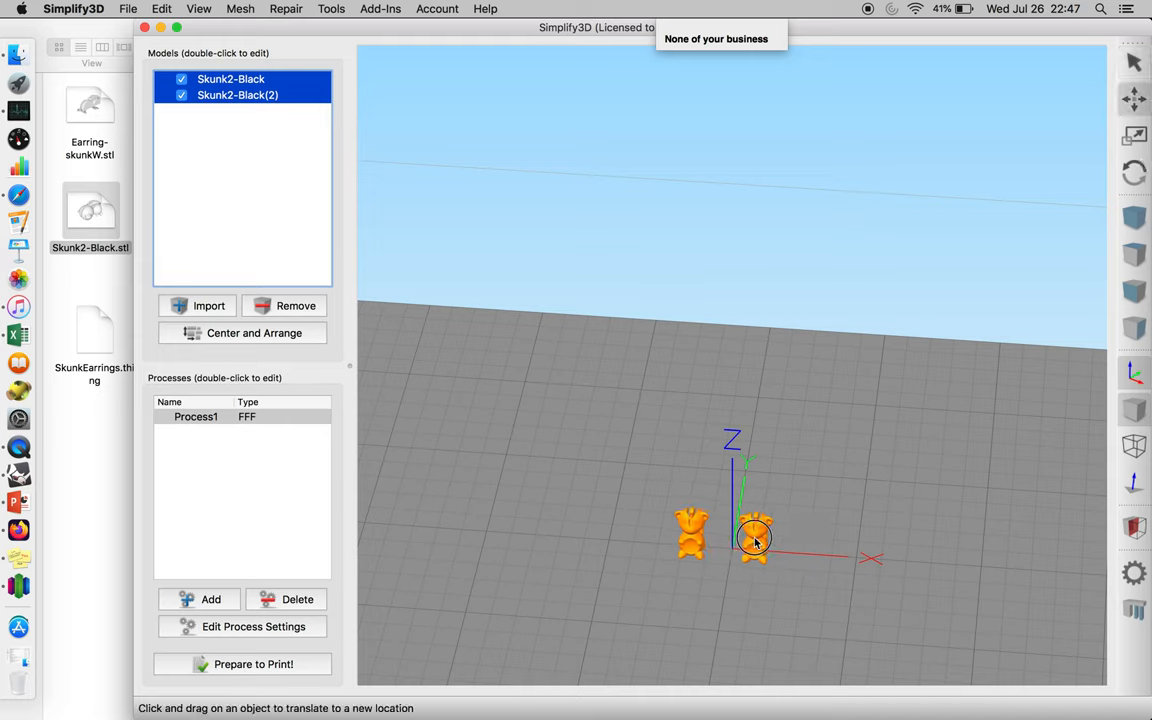
{"action": "left_click", "coordinate": [242, 333]}
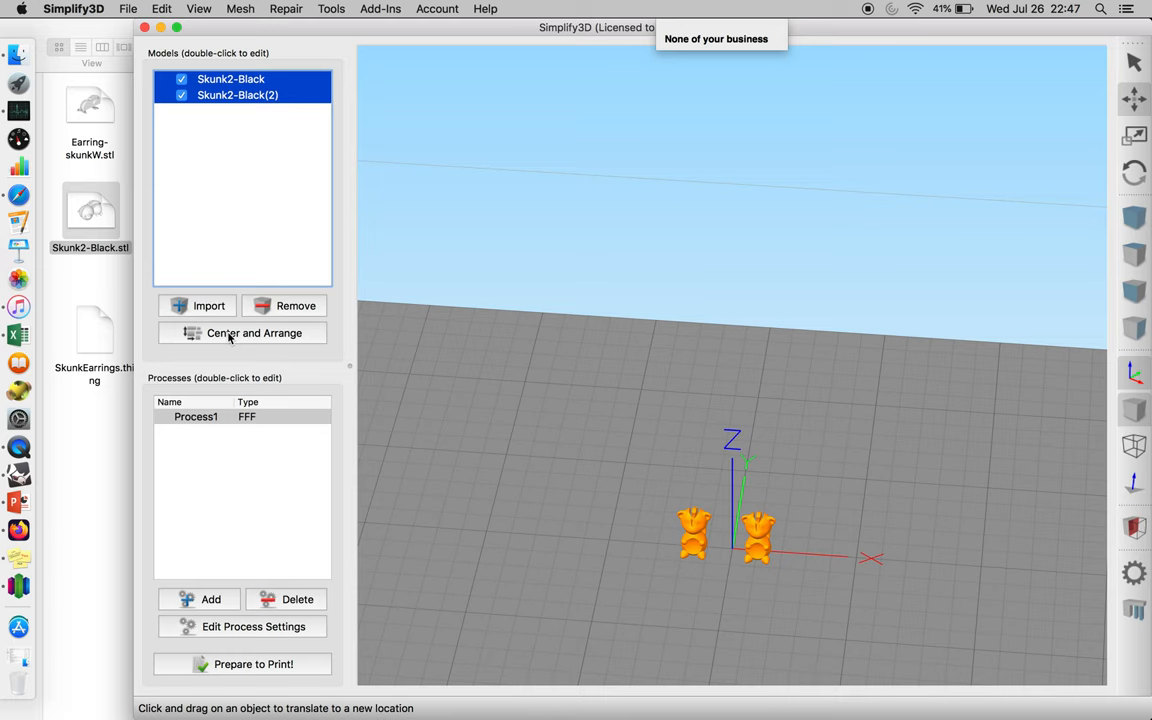
{"action": "left_click", "coordinate": [241, 333]}
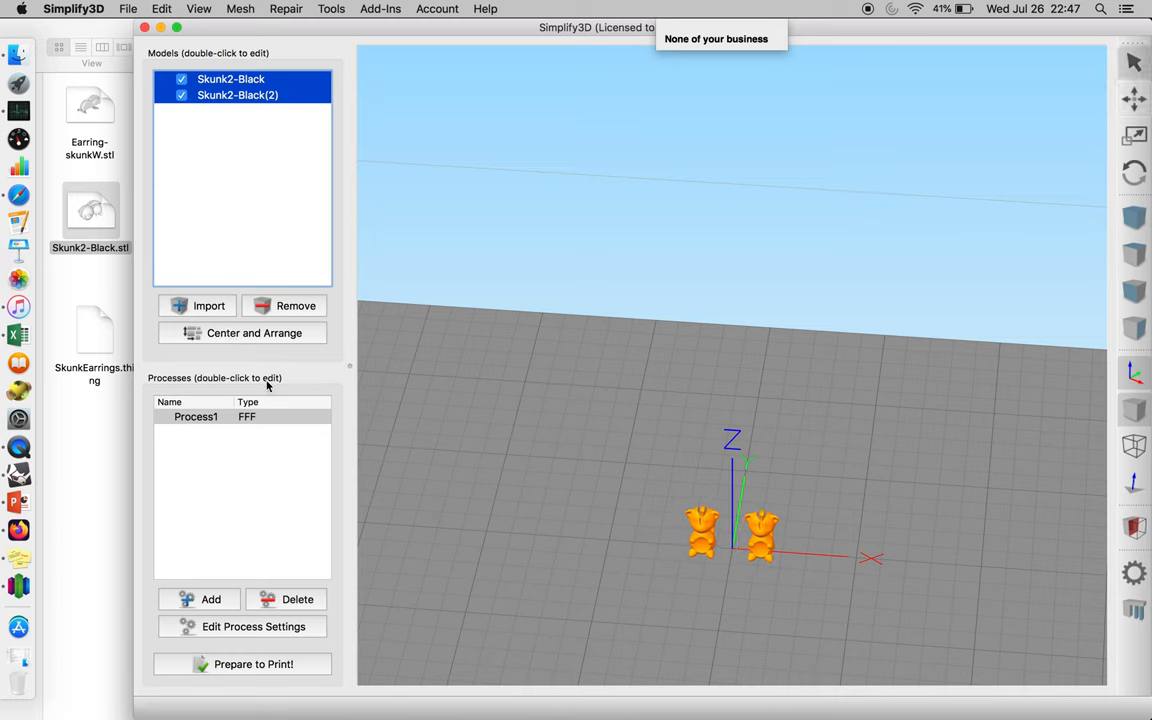
{"action": "mouse_move", "coordinate": [561, 497]}
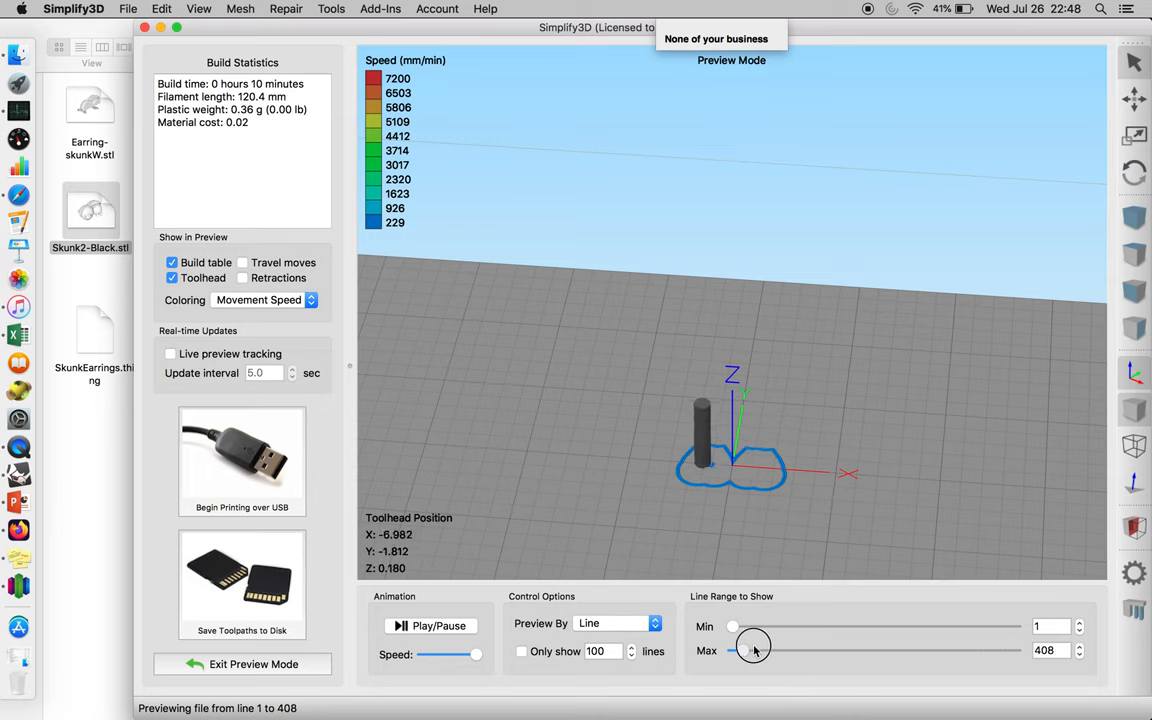
Step: Widen the previewed toolpath line range and animate the print preview, adjusting its speed
{"action": "left_click_drag", "start_coordinate": [753, 650], "coordinate": [903, 650]}
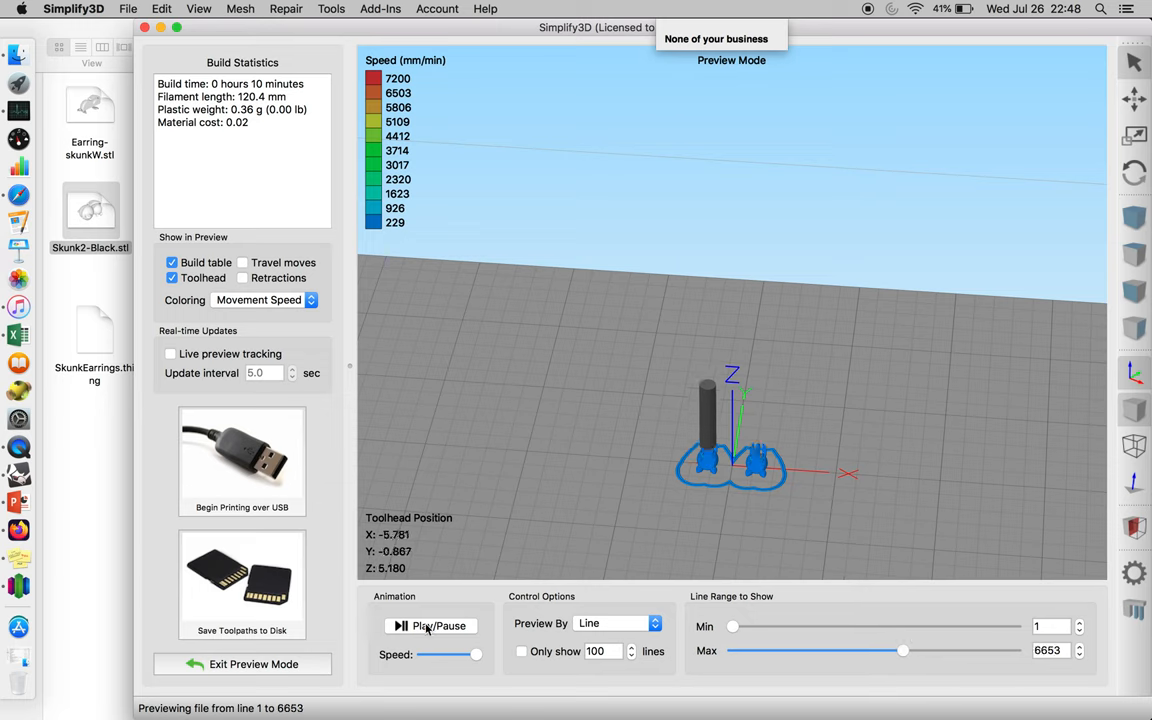
{"action": "left_click", "coordinate": [431, 625]}
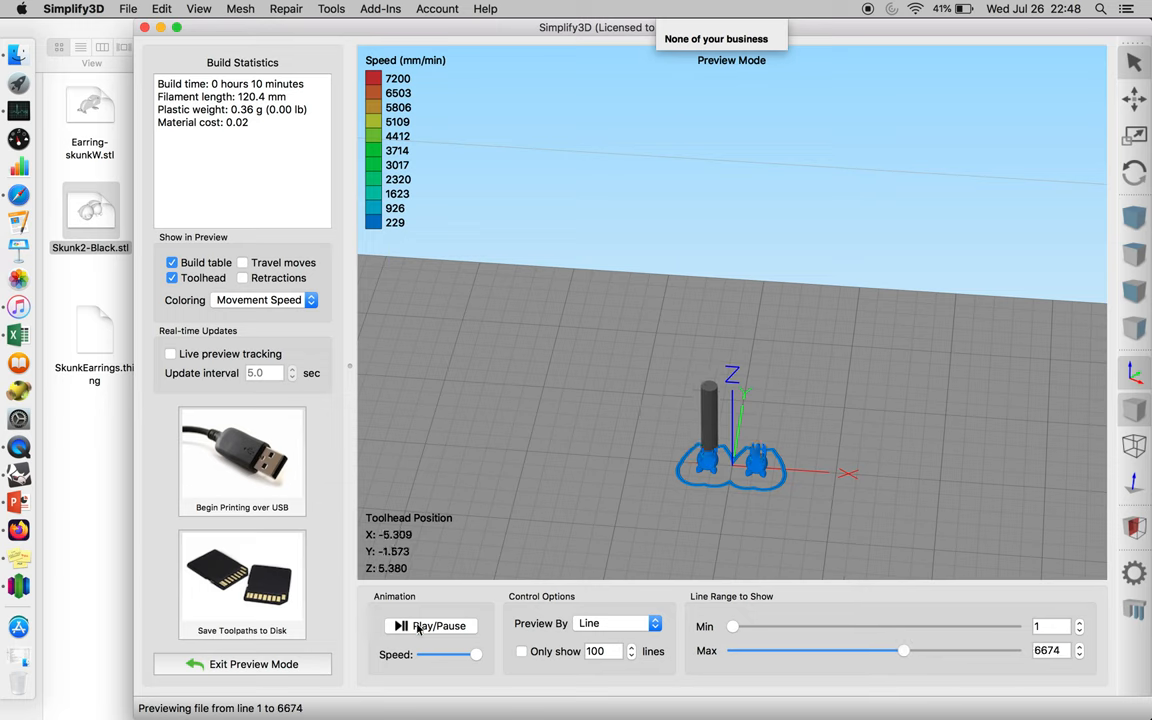
{"action": "left_click_drag", "start_coordinate": [476, 655], "coordinate": [462, 655]}
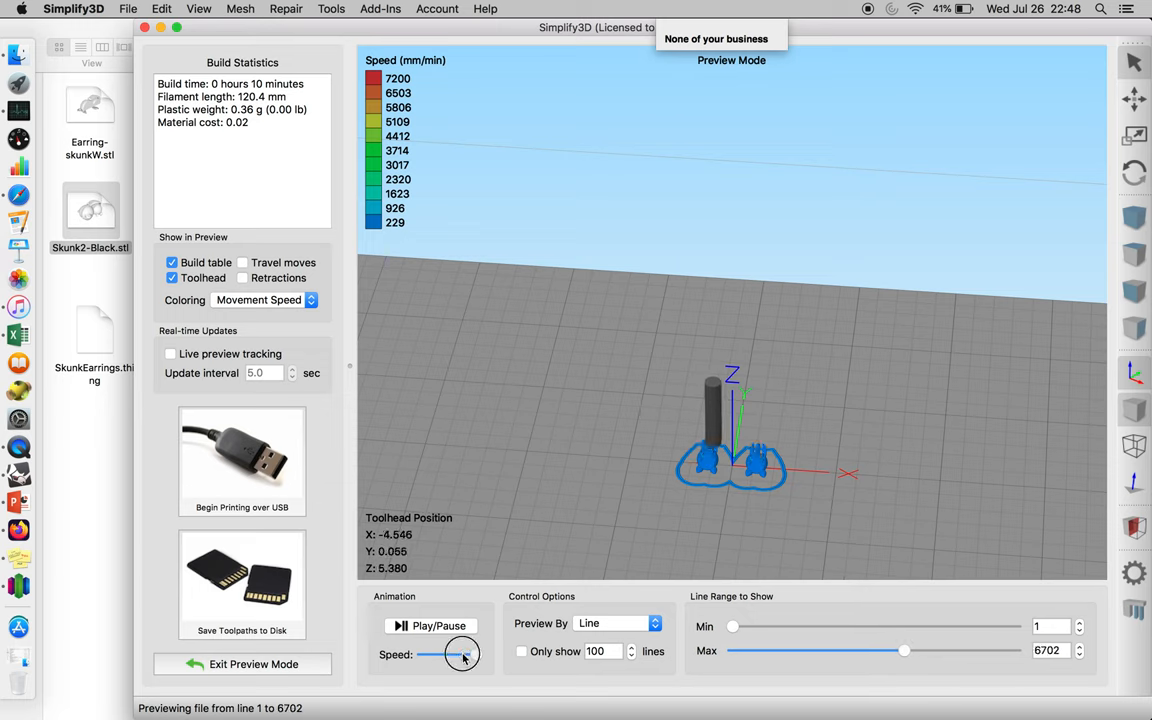
{"action": "left_click_drag", "start_coordinate": [462, 654], "coordinate": [476, 654]}
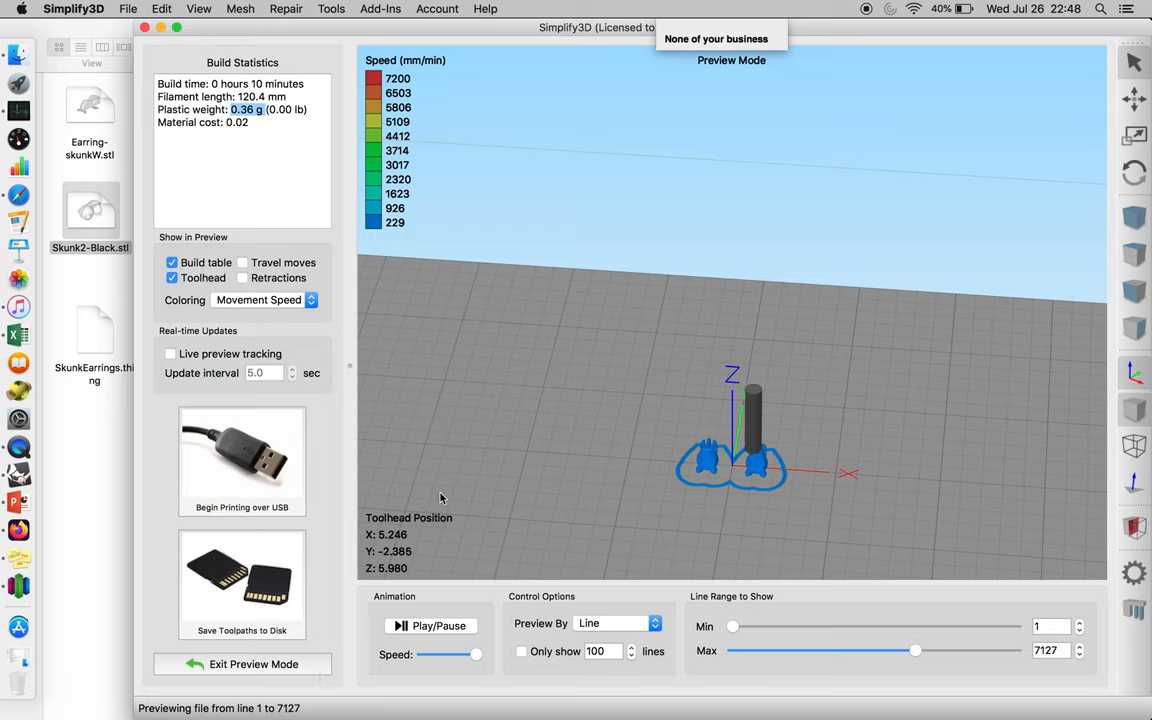
{"action": "left_click", "coordinate": [330, 8]}
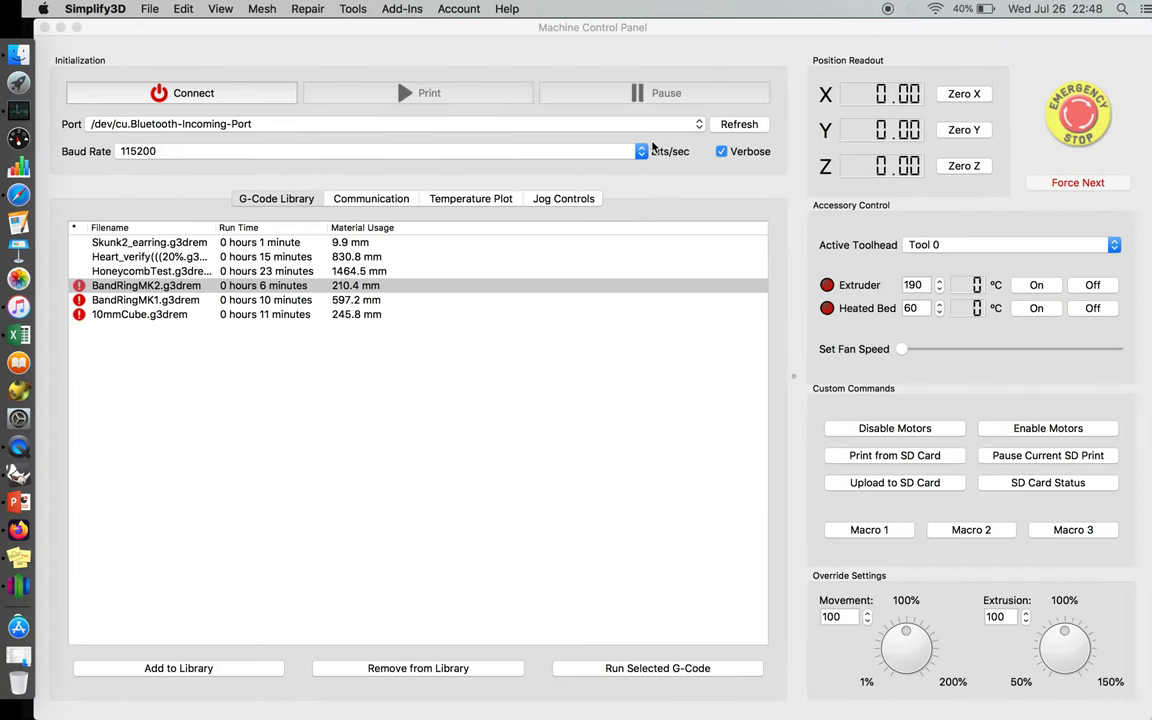
Step: Open the Machine Control Panel from the Tools menu
{"action": "left_click", "coordinate": [540, 198]}
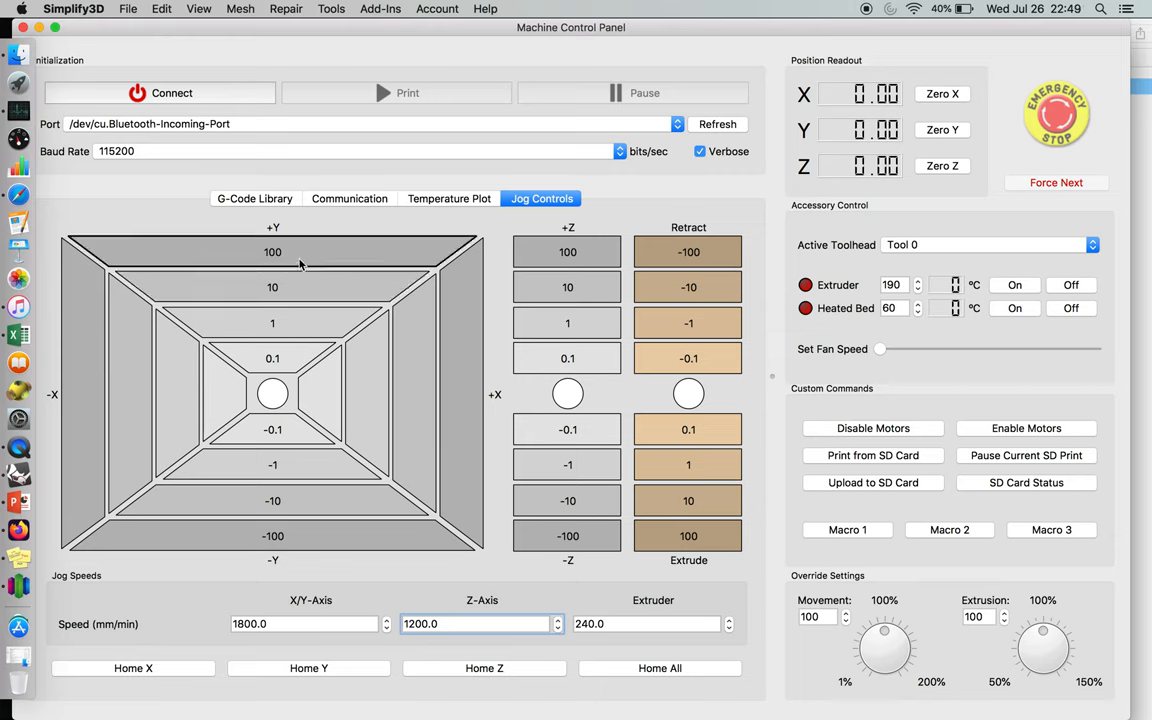
{"action": "left_click", "coordinate": [290, 624]}
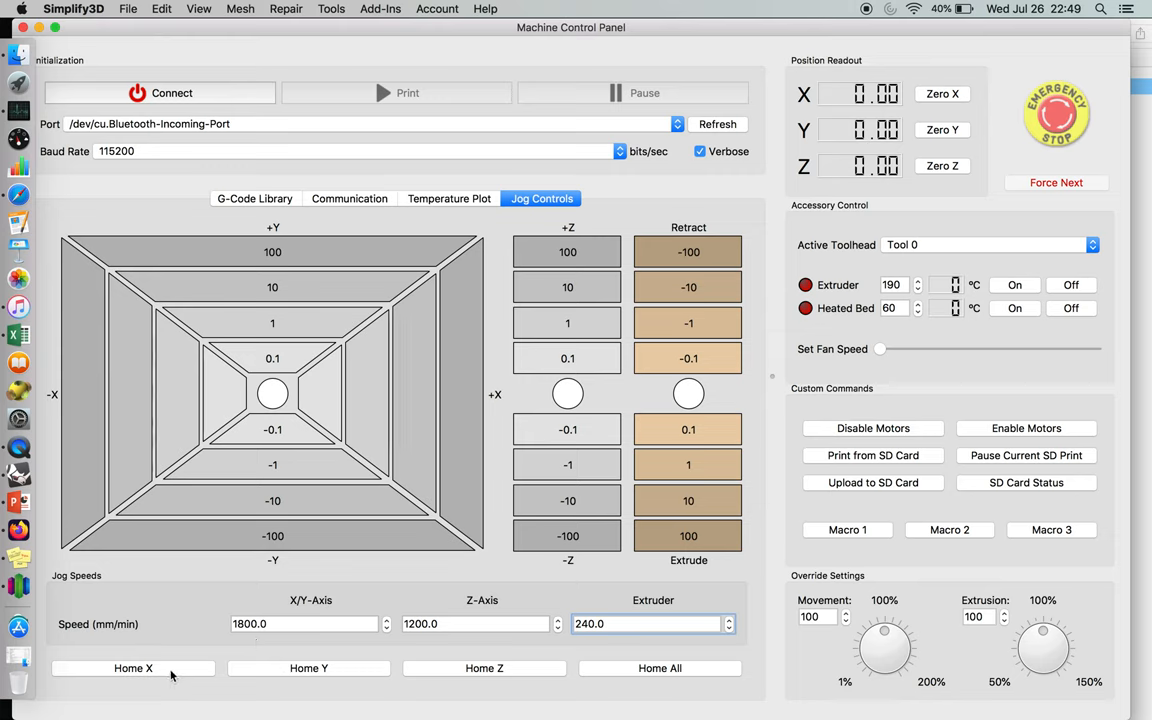
{"action": "mouse_move", "coordinate": [398, 672]}
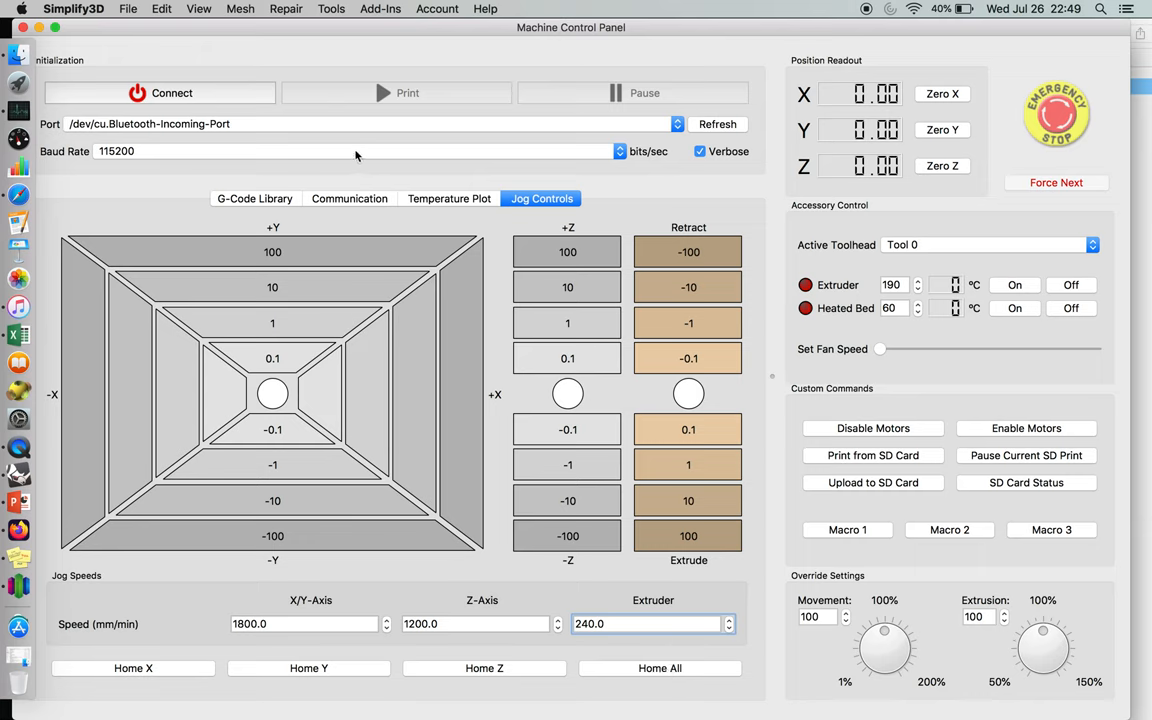
{"action": "mouse_move", "coordinate": [307, 151]}
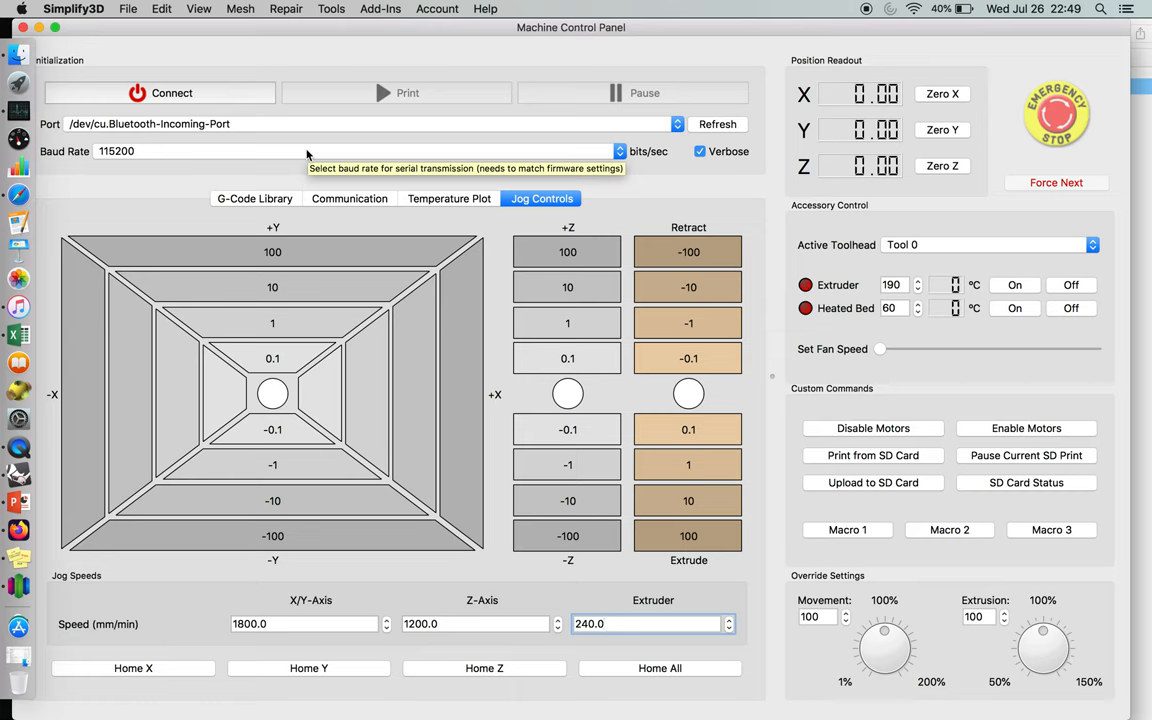
{"action": "mouse_move", "coordinate": [176, 151]}
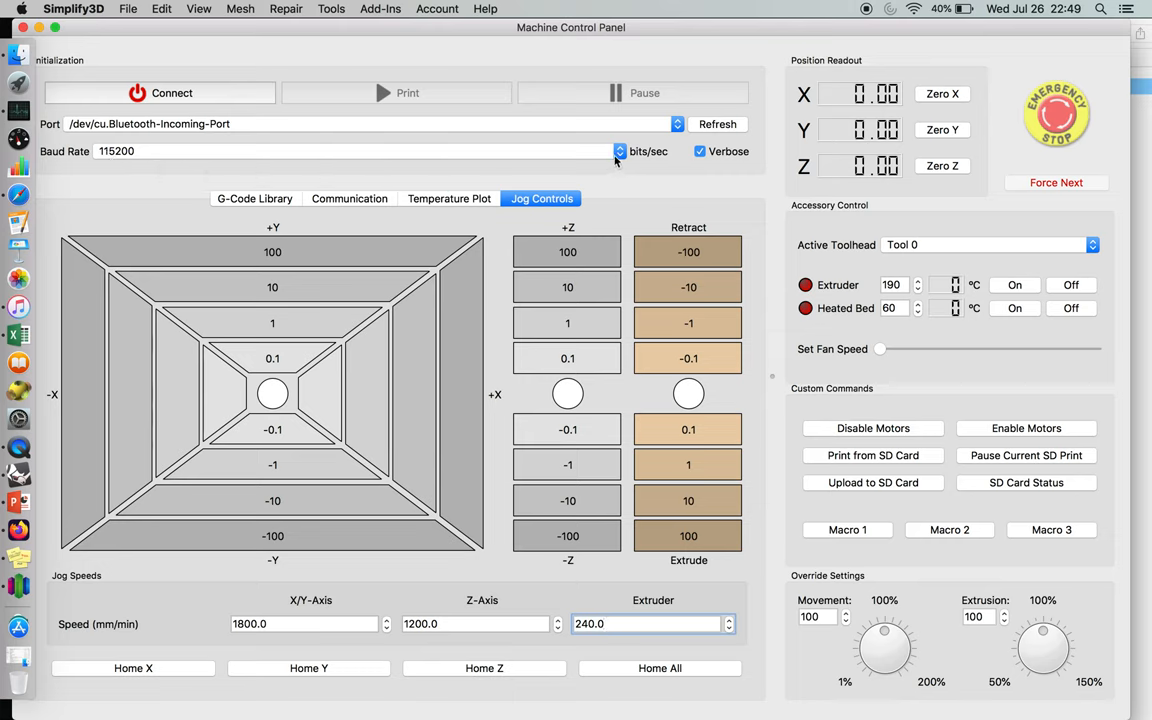
{"action": "left_click", "coordinate": [617, 151]}
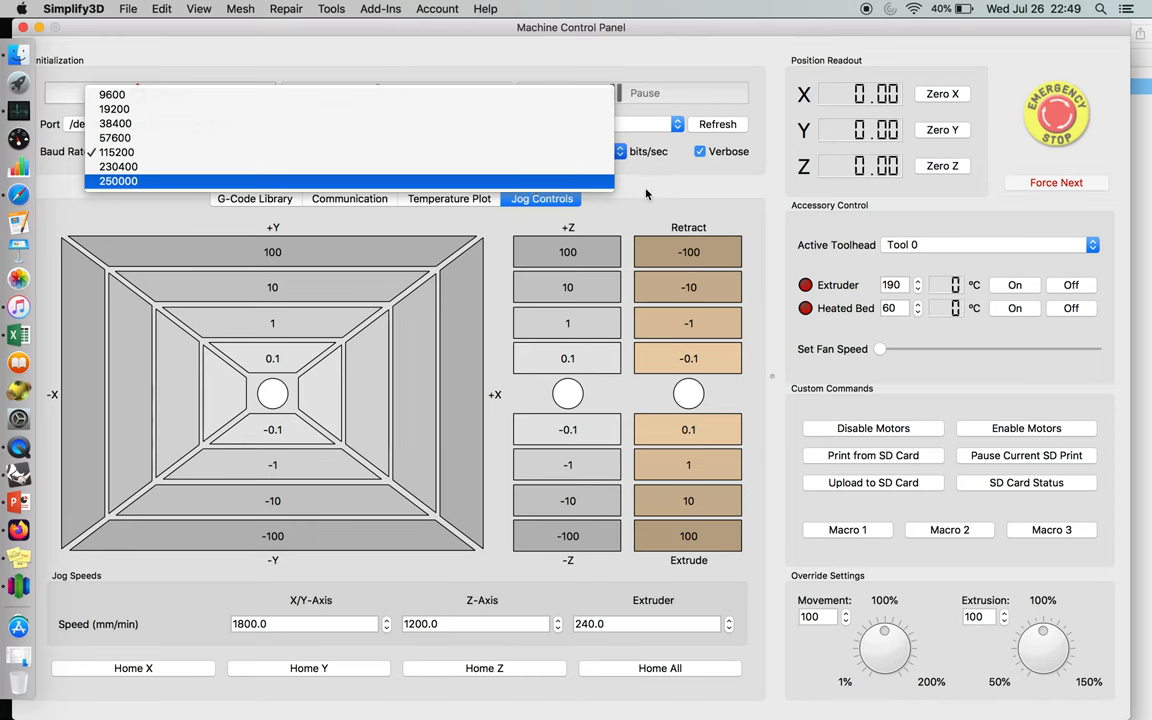
{"action": "left_click", "coordinate": [110, 151]}
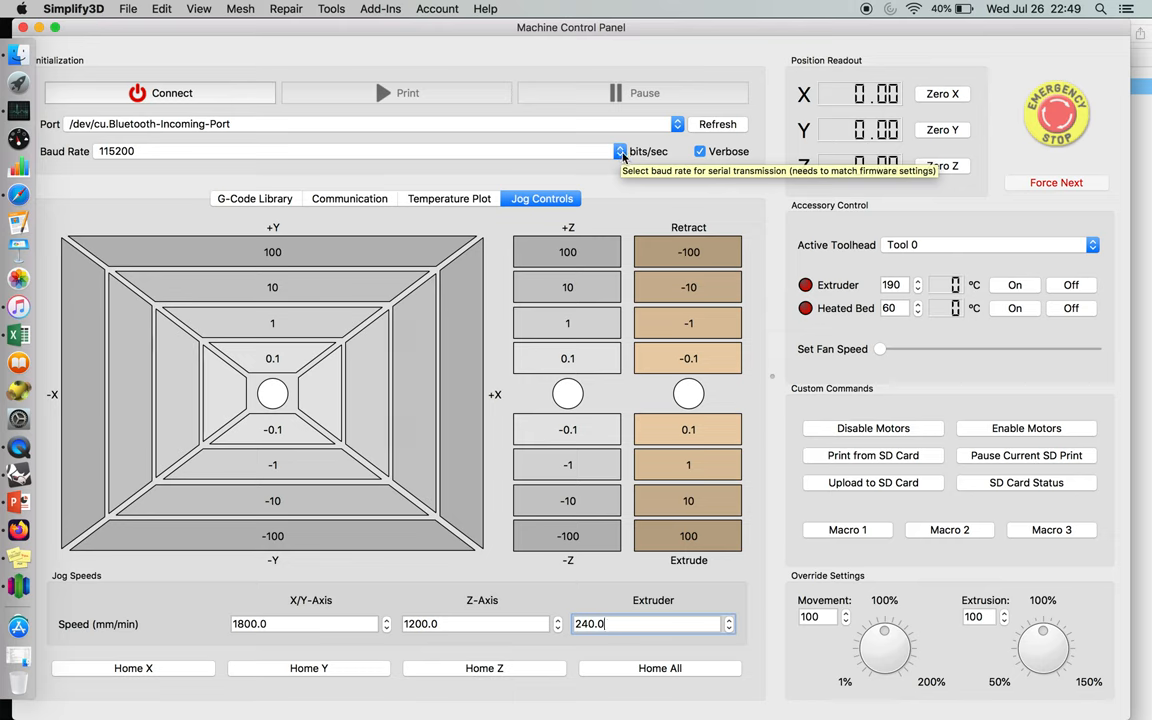
{"action": "mouse_move", "coordinate": [652, 235]}
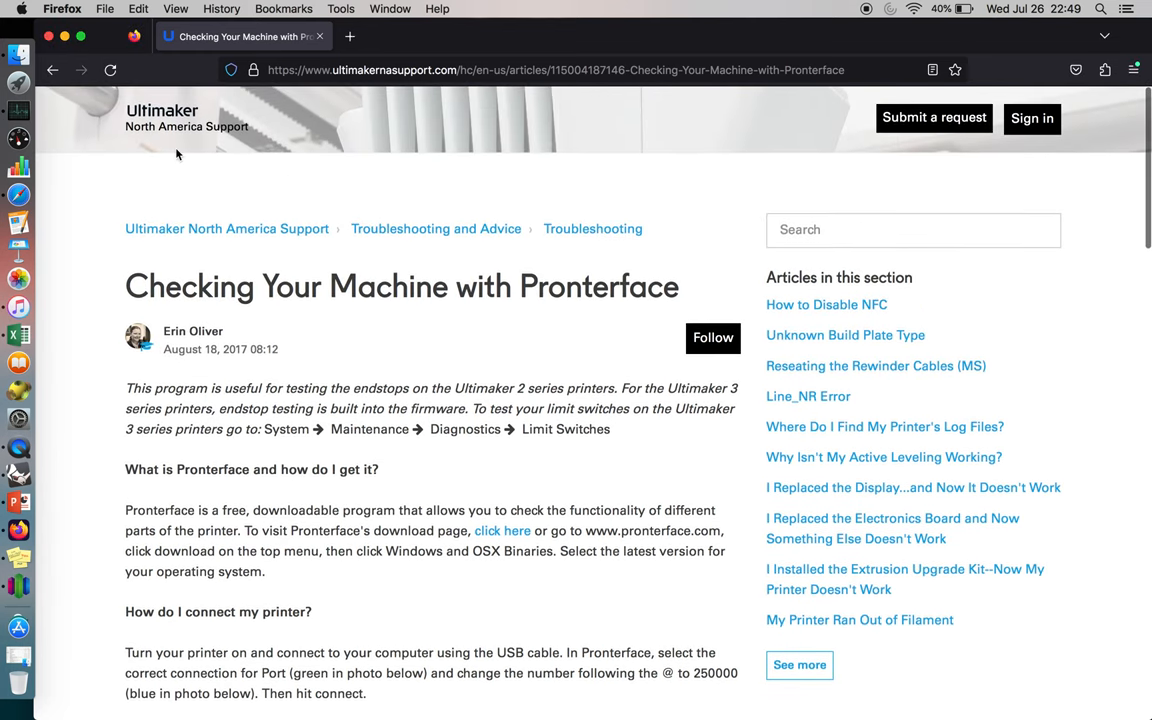
{"action": "mouse_move", "coordinate": [640, 305]}
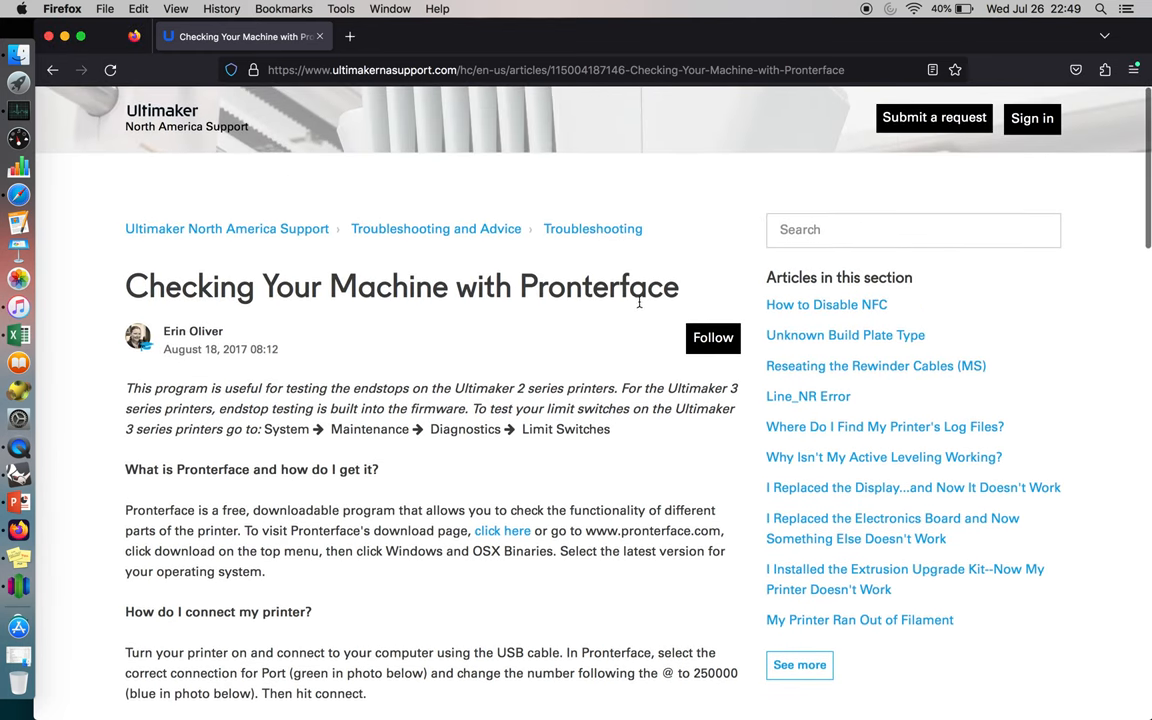
{"action": "mouse_move", "coordinate": [932, 50]}
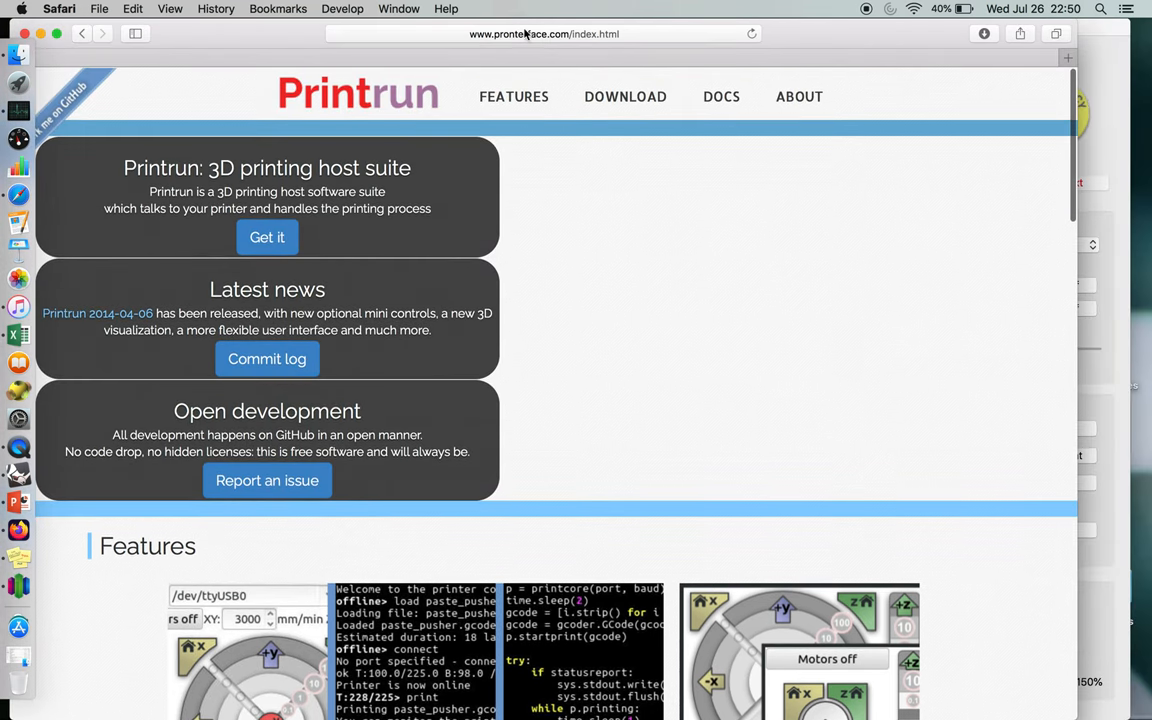
Step: Scroll the Printrun page down to its Download and New features sections
{"action": "scroll", "scroll_direction": "down", "scroll_amount": 3}
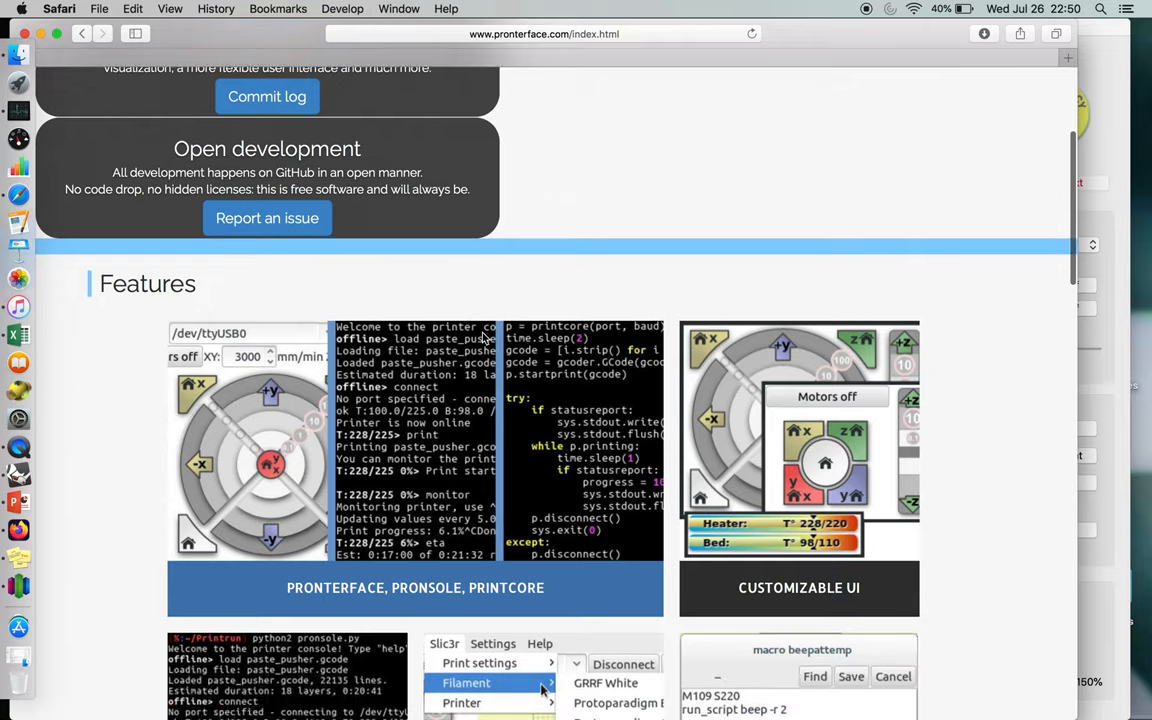
{"action": "scroll", "scroll_direction": "down", "scroll_amount": 3}
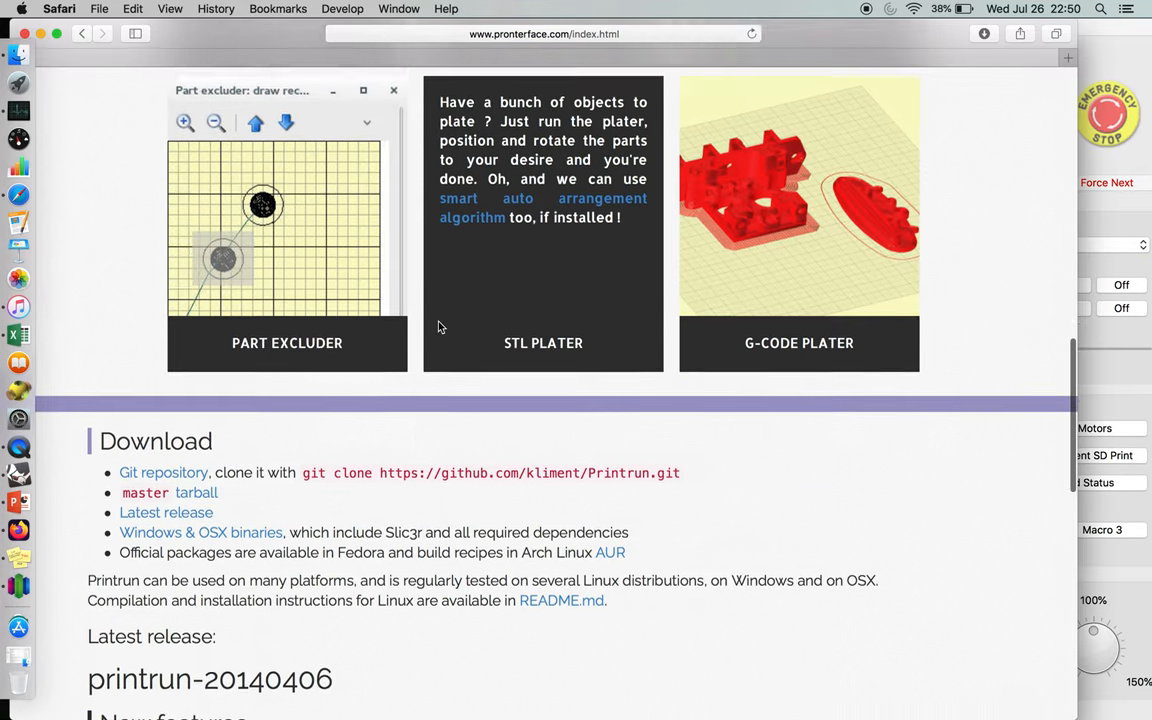
{"action": "scroll", "scroll_direction": "down", "scroll_amount": 3}
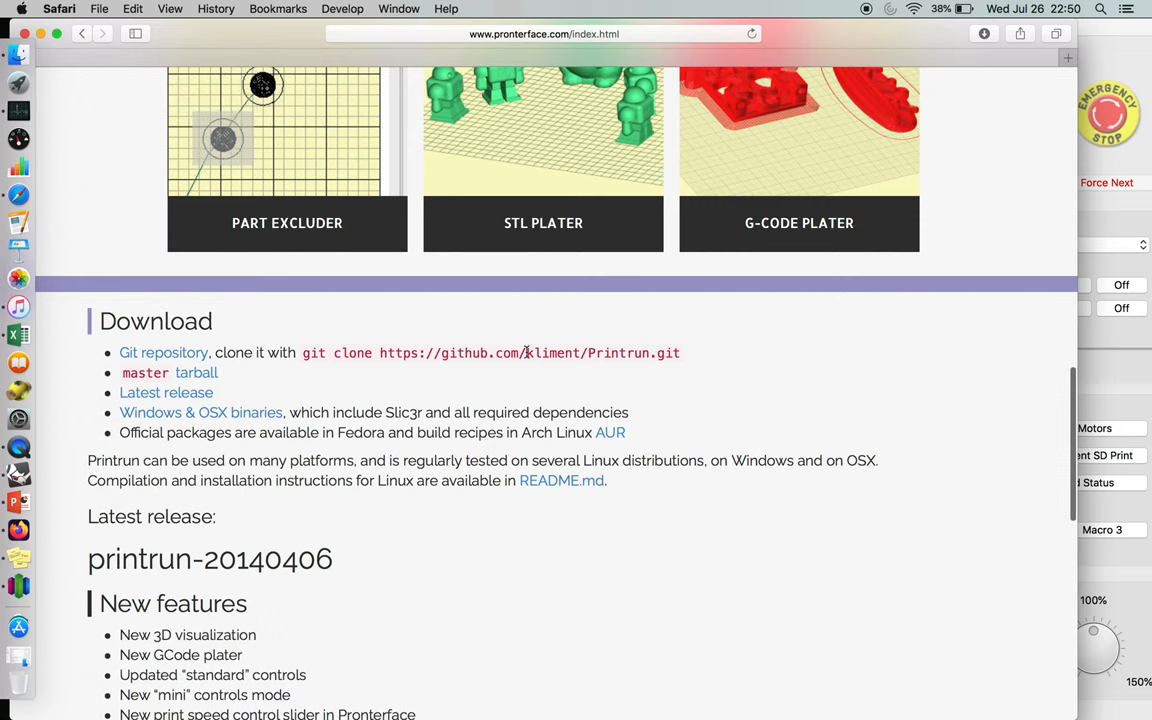
{"action": "left_click_drag", "start_coordinate": [520, 352], "coordinate": [677, 353]}
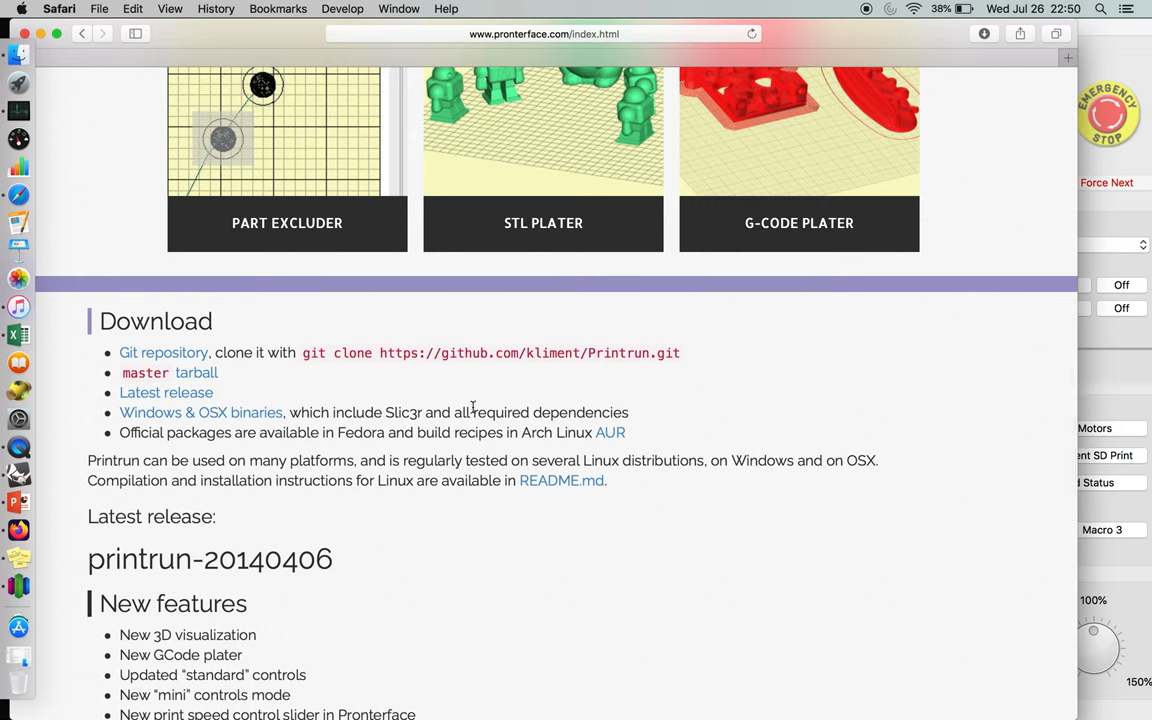
{"action": "scroll", "scroll_direction": "down", "scroll_amount": 3}
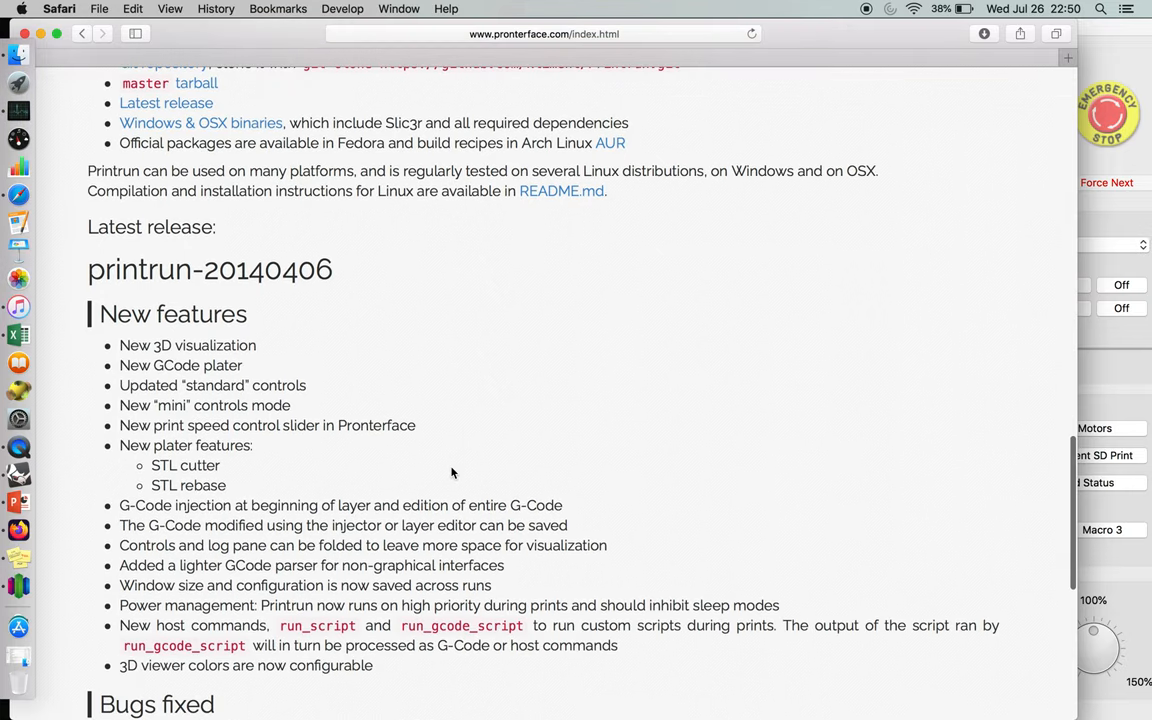
{"action": "scroll", "scroll_direction": "down", "scroll_amount": 3}
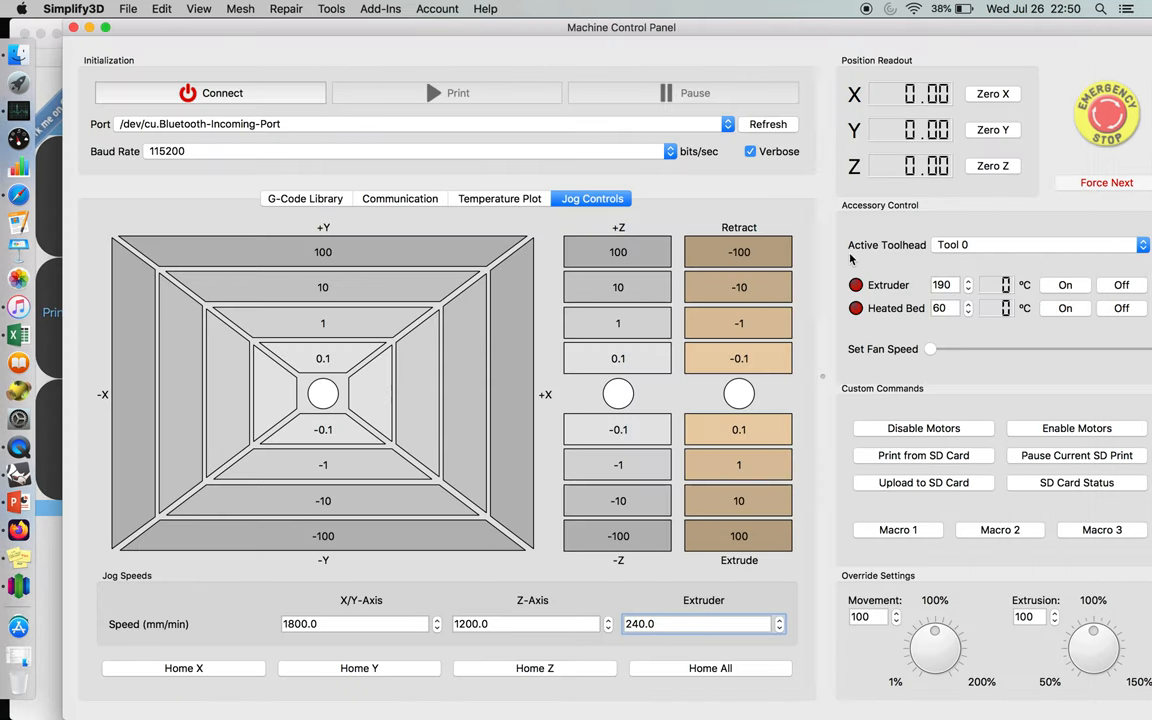
{"action": "mouse_move", "coordinate": [607, 90]}
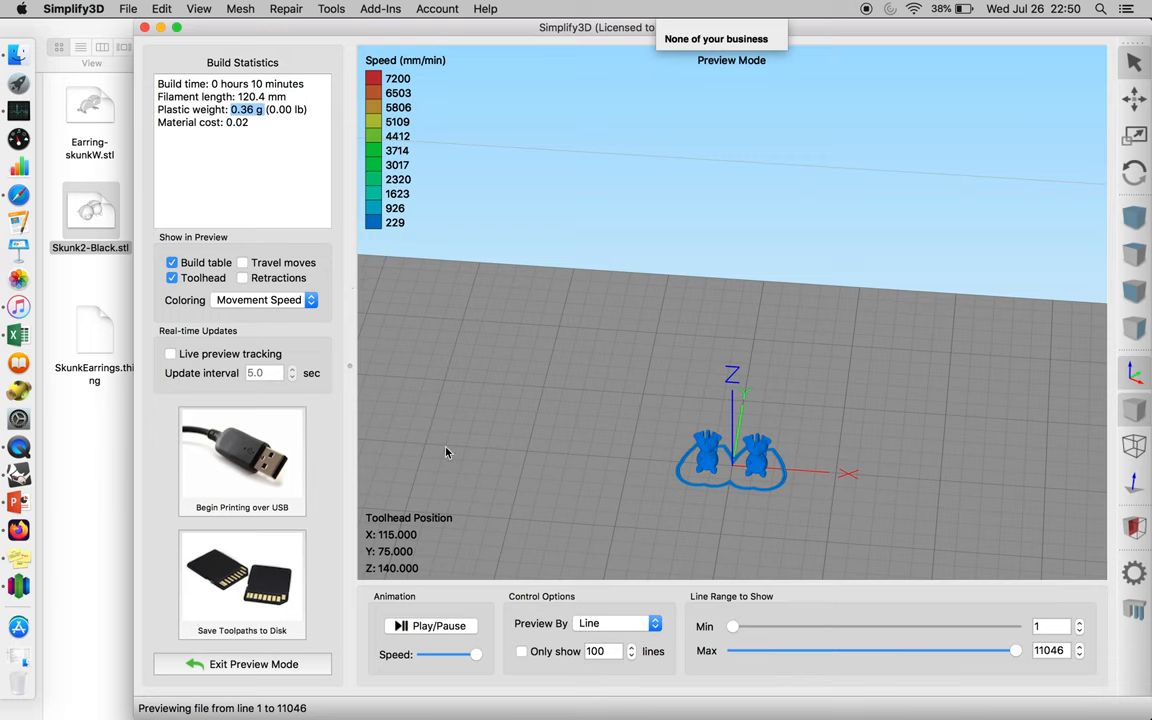
{"action": "mouse_move", "coordinate": [717, 461]}
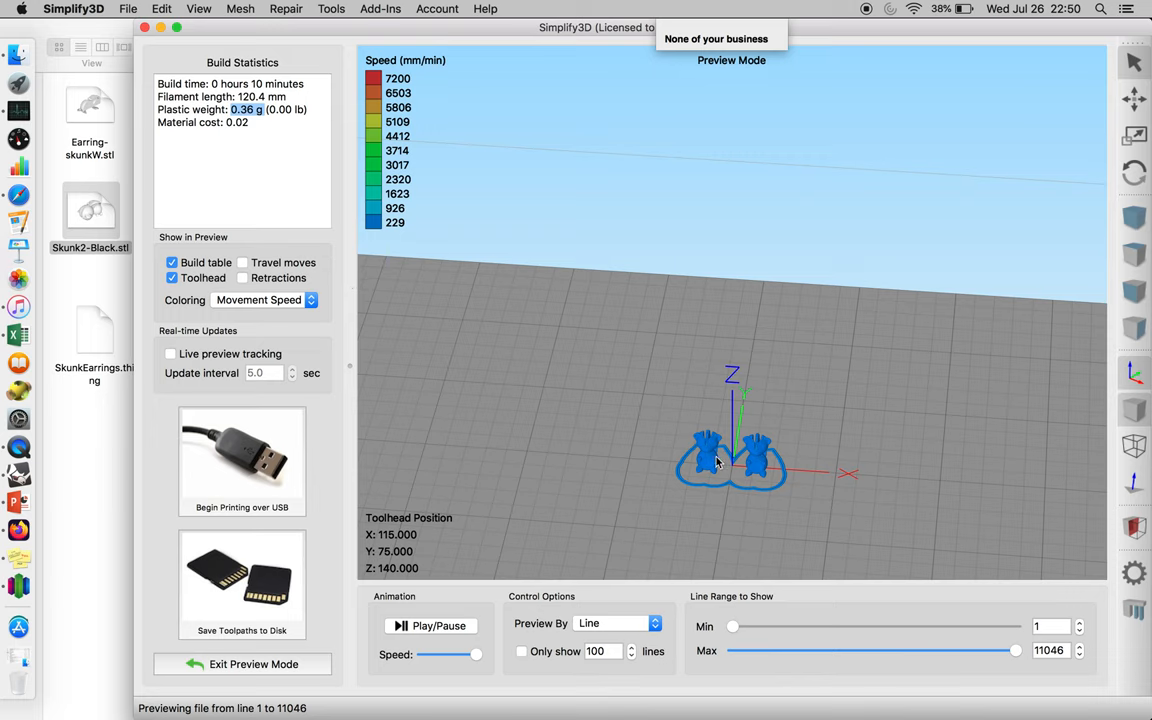
{"action": "mouse_move", "coordinate": [248, 585]}
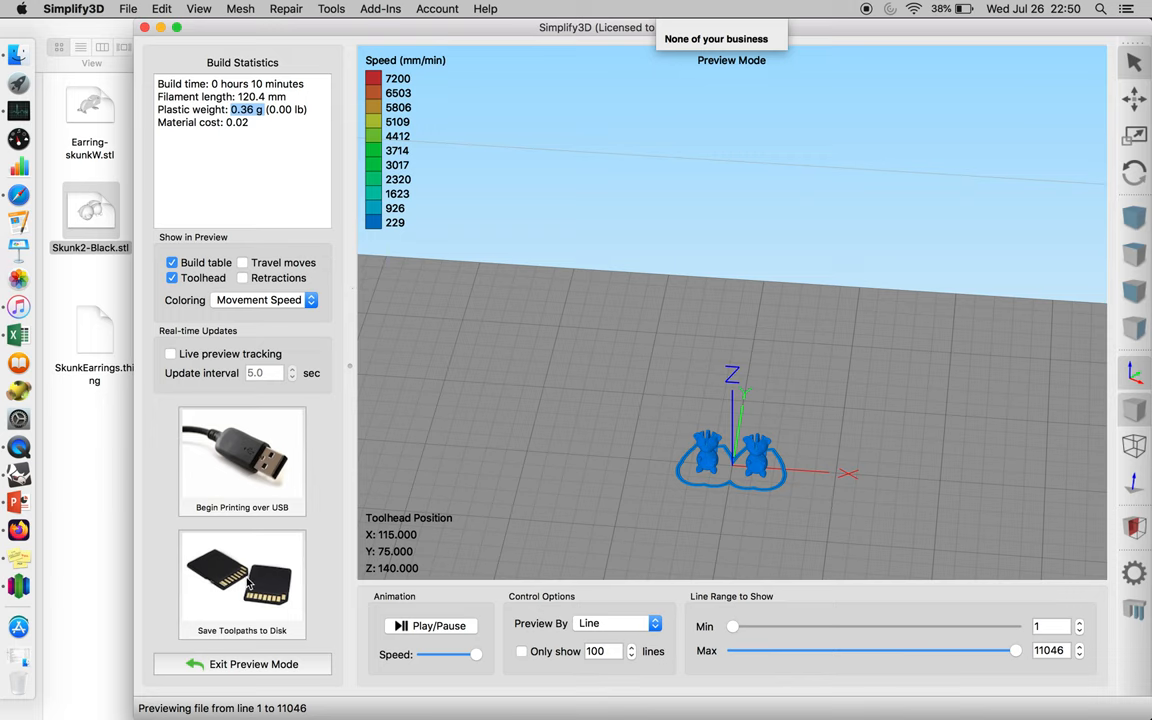
Step: Save the toolpaths to disk, entering the file name 2skunkEar10mm((10
{"action": "left_click", "coordinate": [242, 585]}
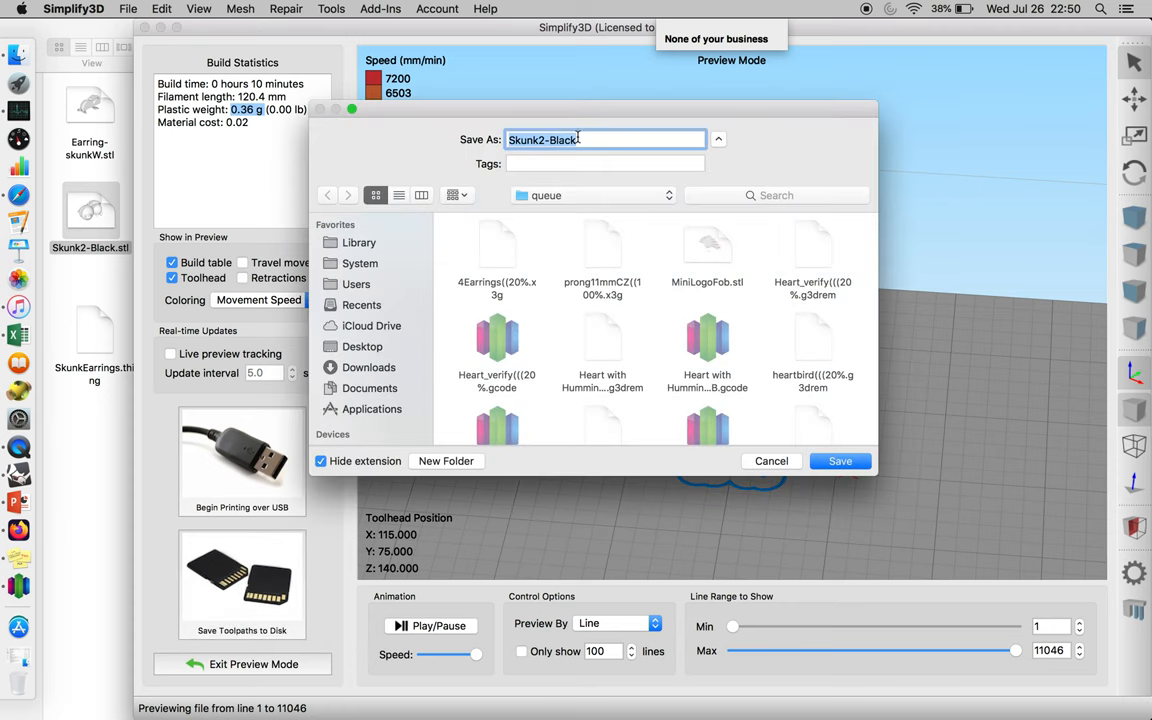
{"action": "type", "text": "2skunkEar"}
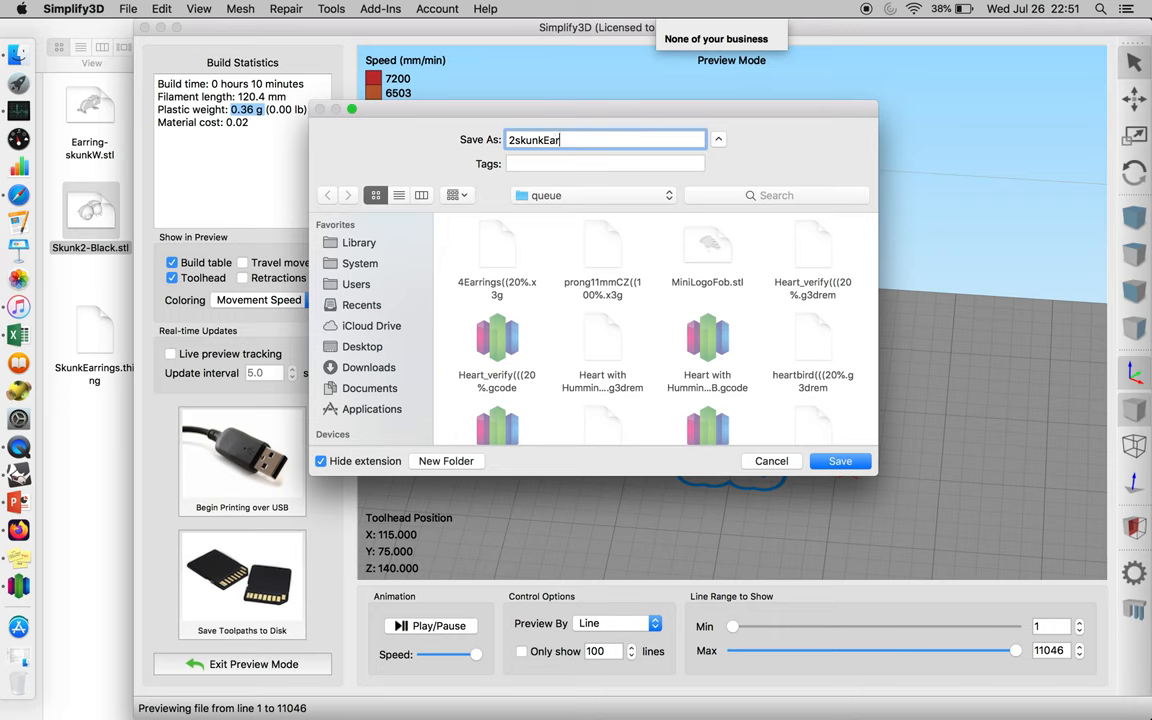
{"action": "type", "text": "1"}
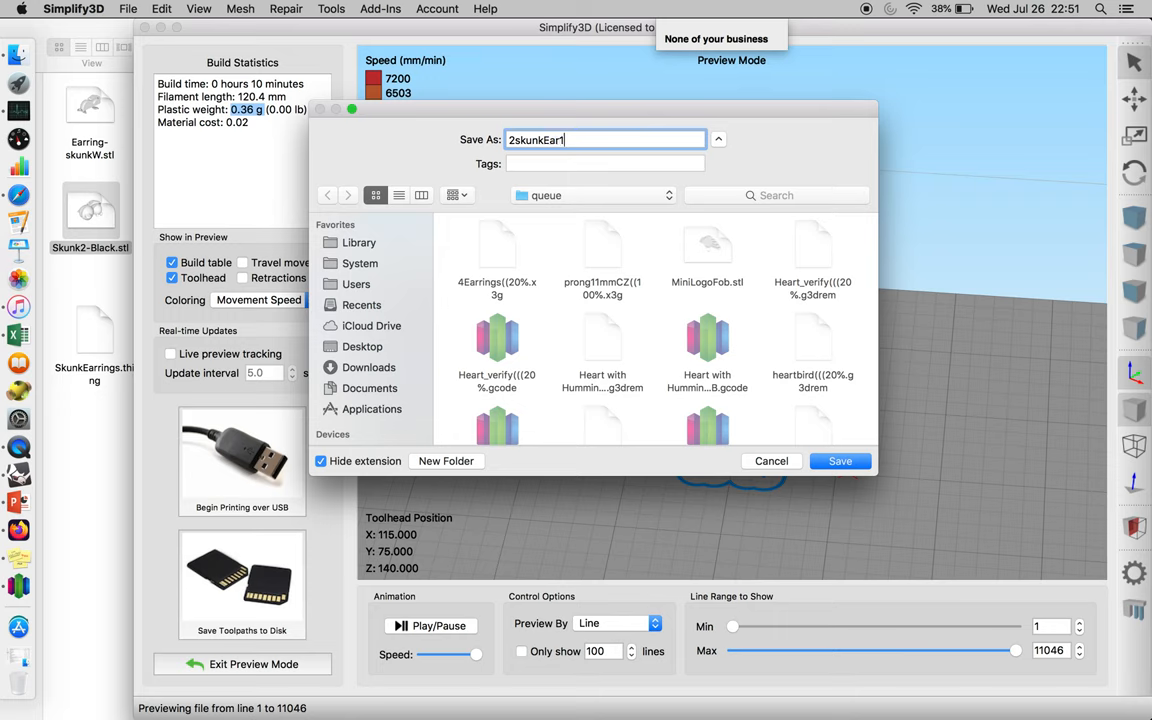
{"action": "type", "text": "0mm"}
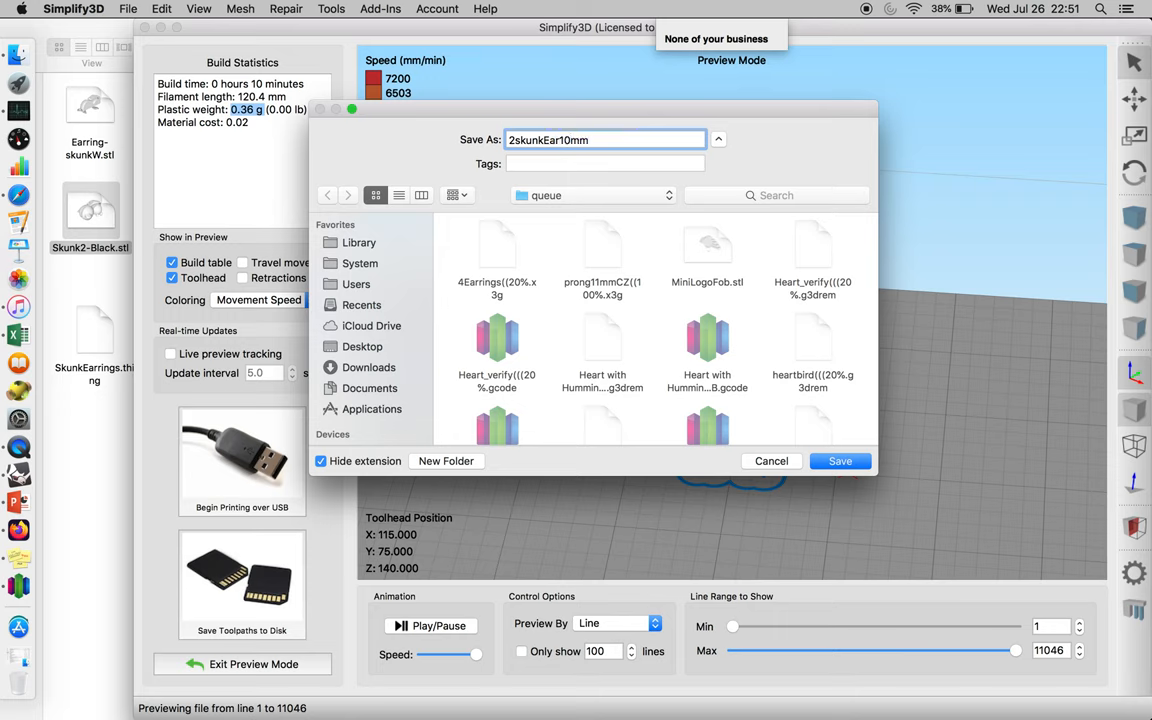
{"action": "type", "text": "((10"}
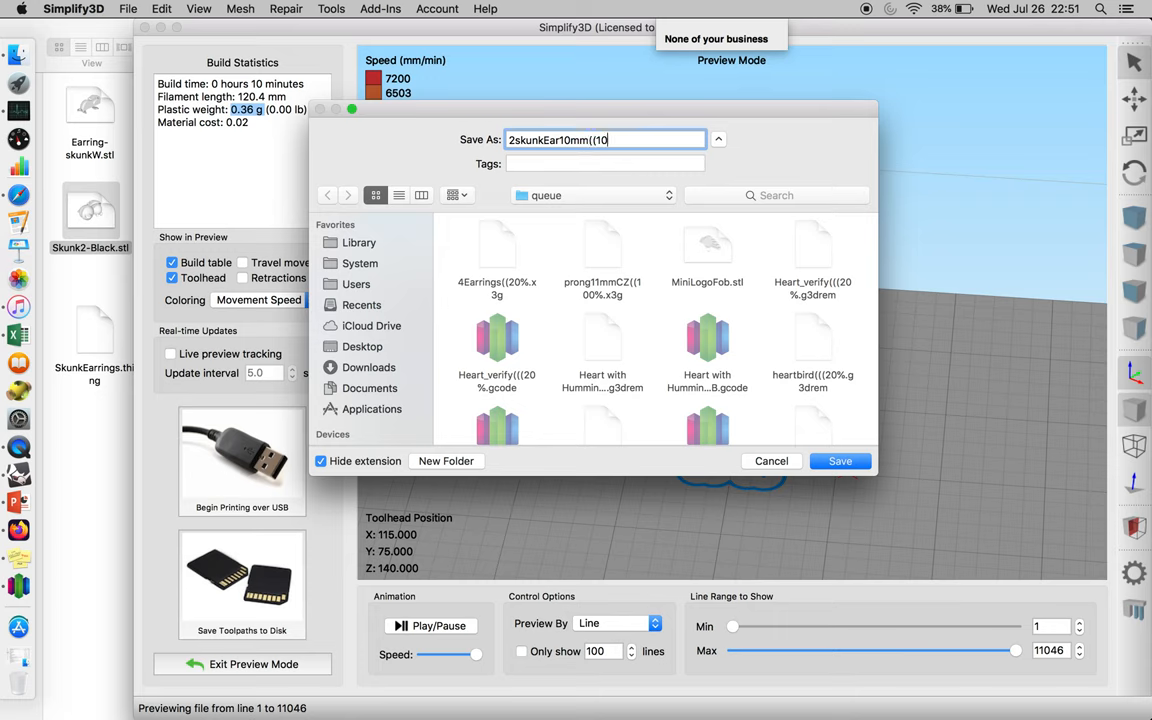